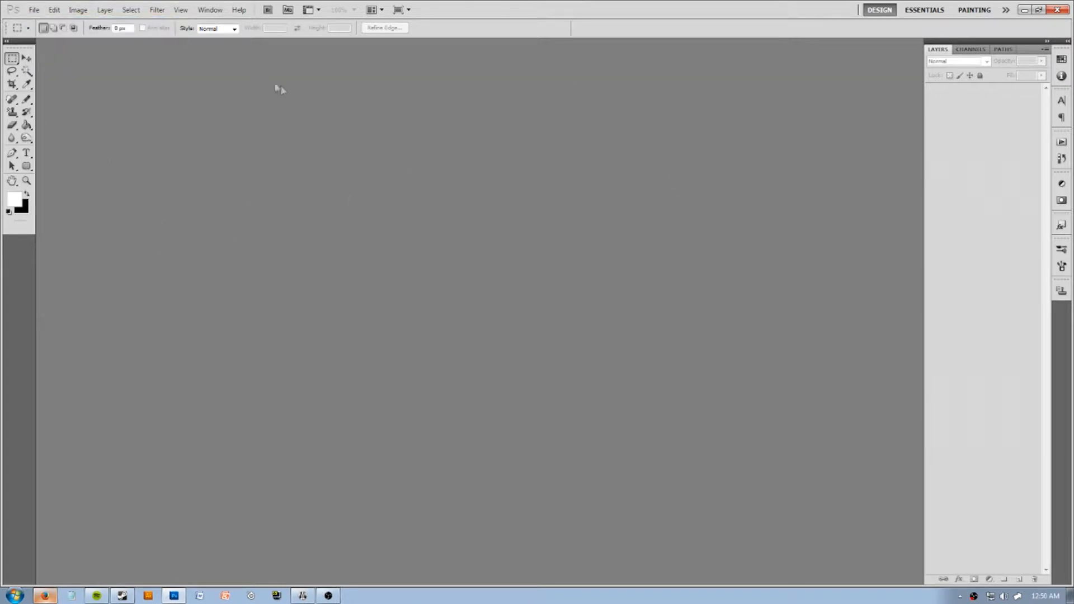
# Create a new 1280 × 720 pixel document at 100 pixels/inch via File > New
pyautogui.click(12, 10)
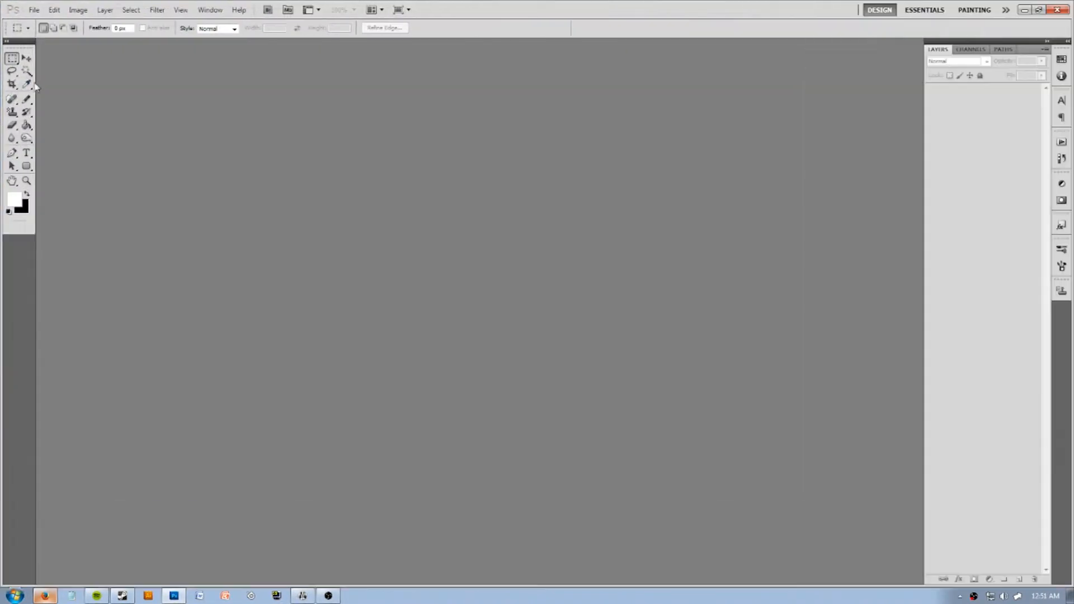
pyautogui.click(32, 10)
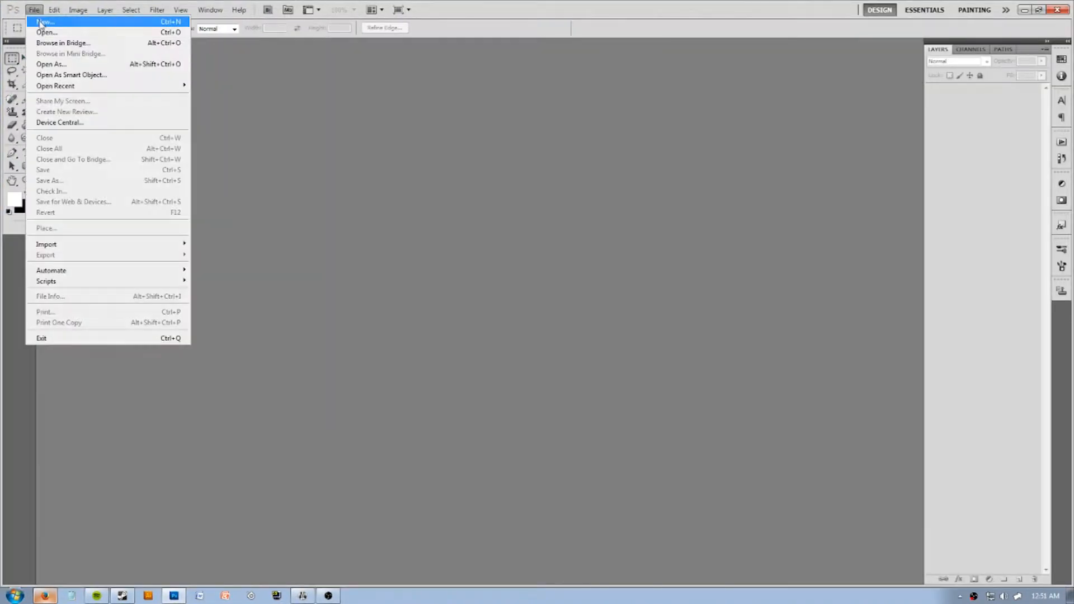
pyautogui.click(44, 21)
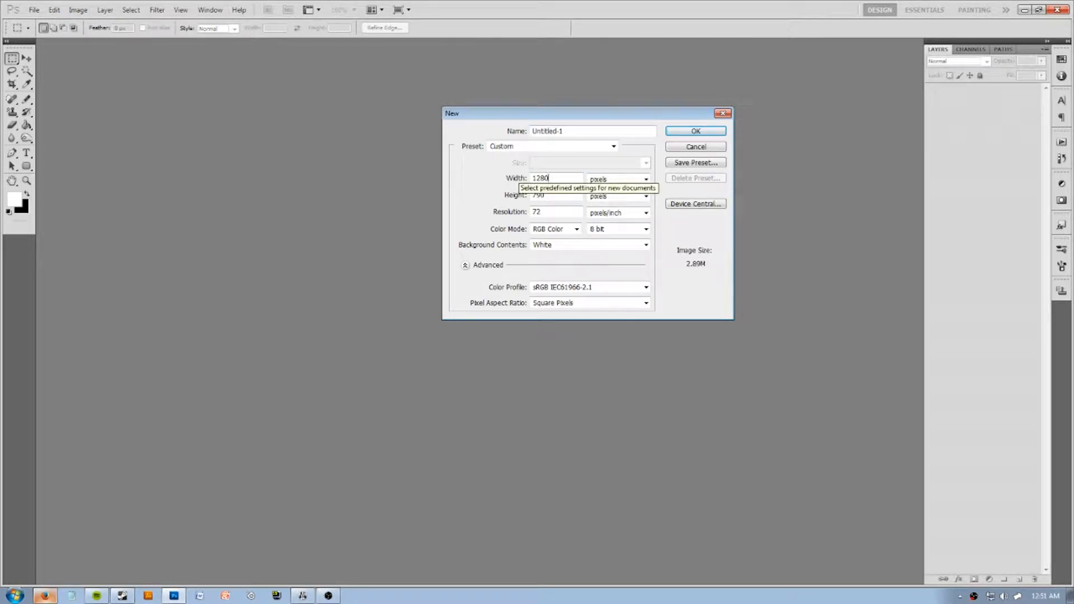
pyautogui.click(555, 195)
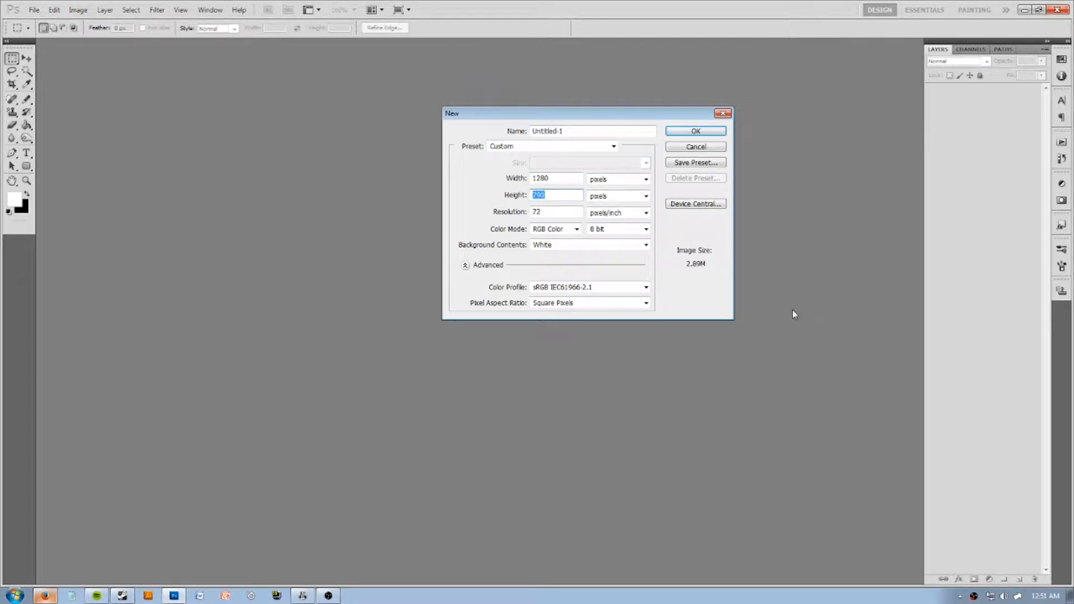
pyautogui.write('7200')
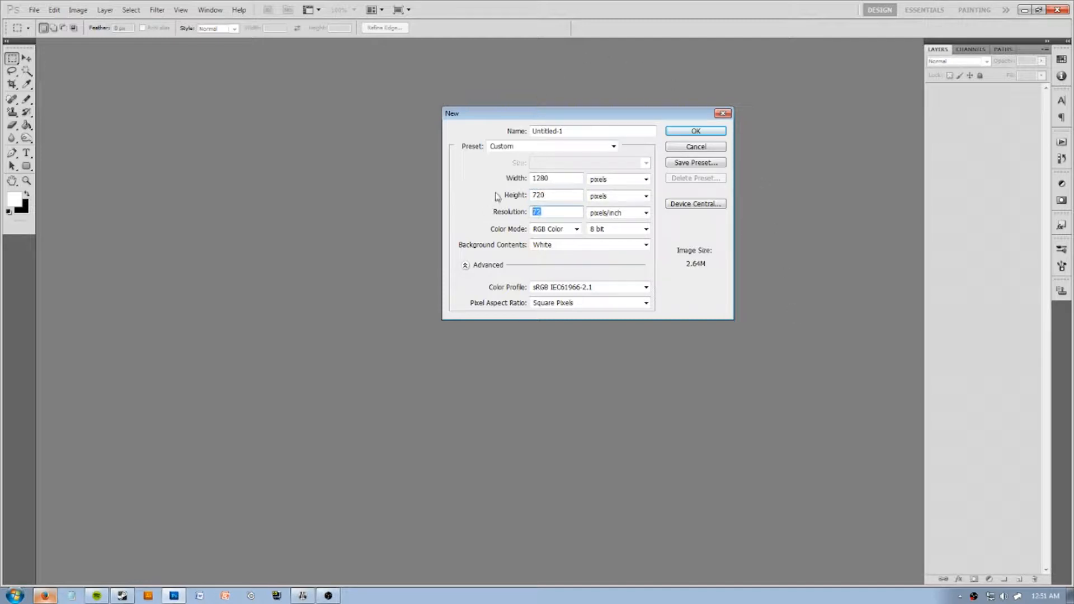
pyautogui.write('100')
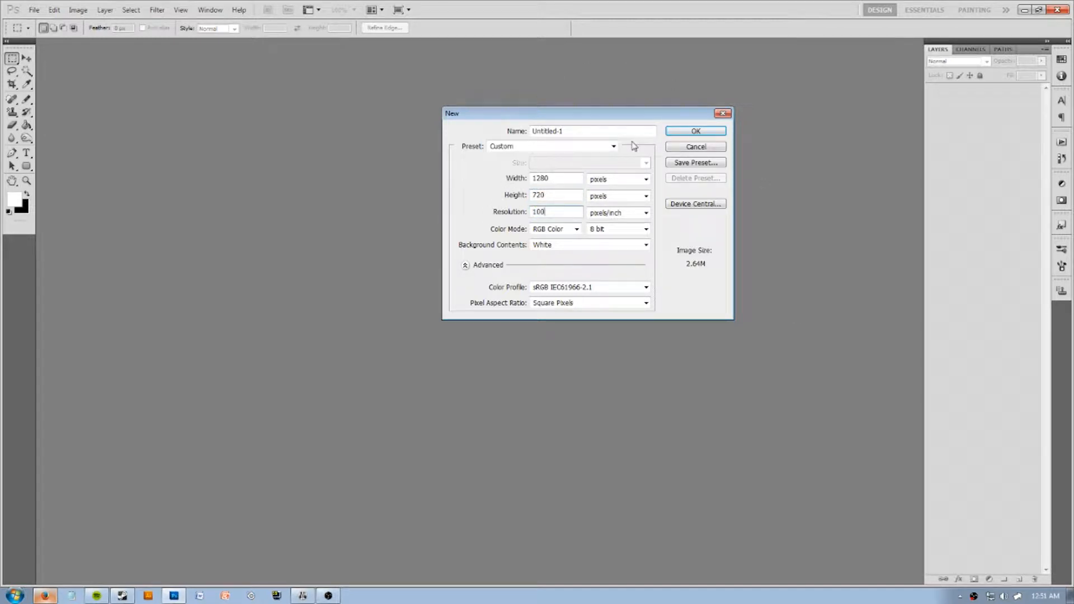
pyautogui.click(695, 131)
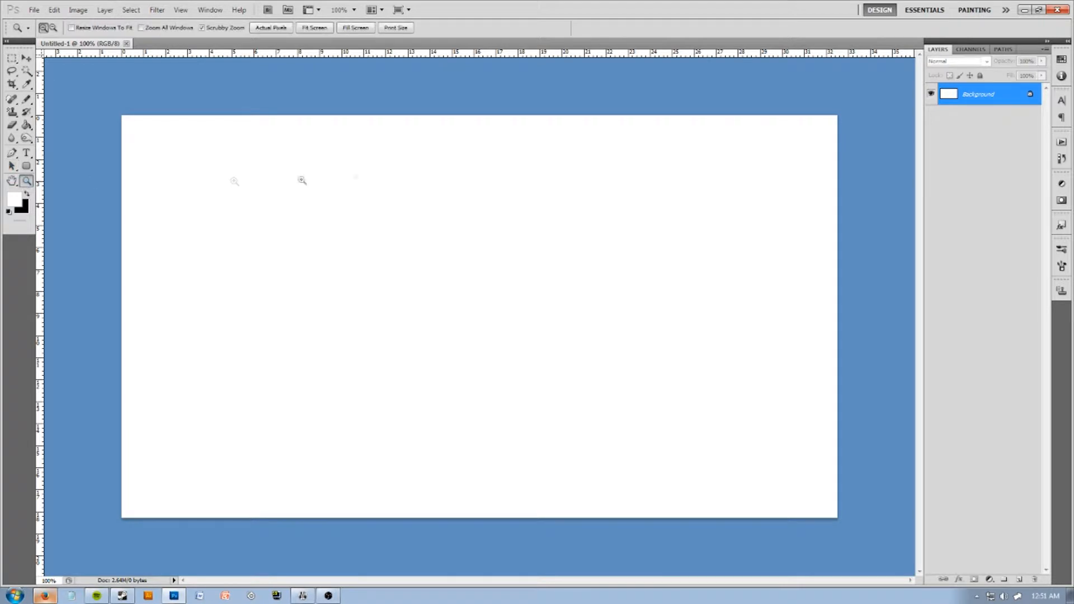
pyautogui.moveTo(447, 120)
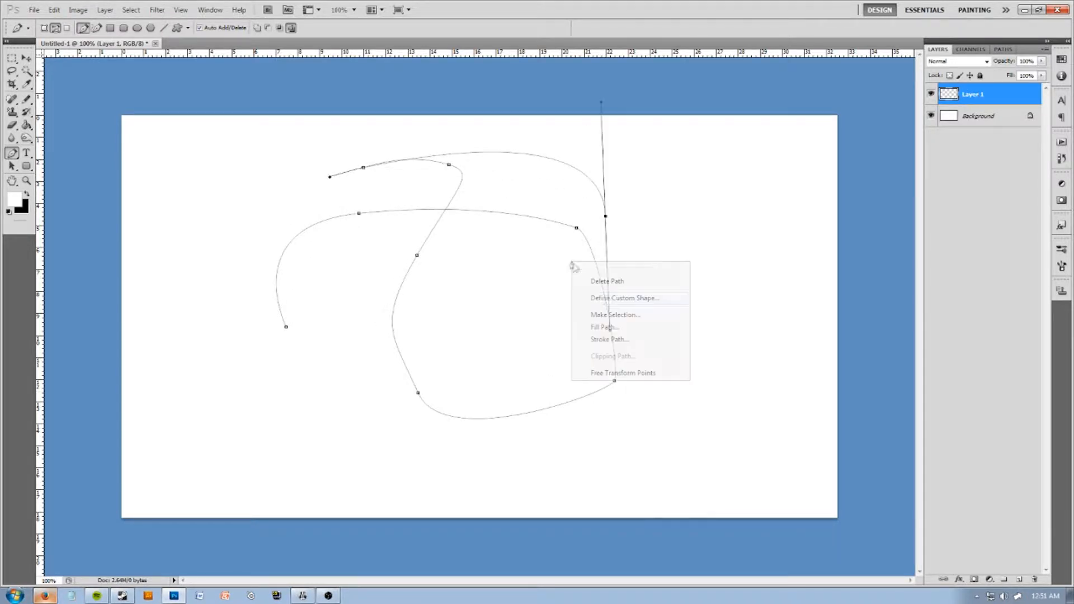
# Delete the curvy test path and begin drawing the straight-edged polygon path
pyautogui.click(607, 280)
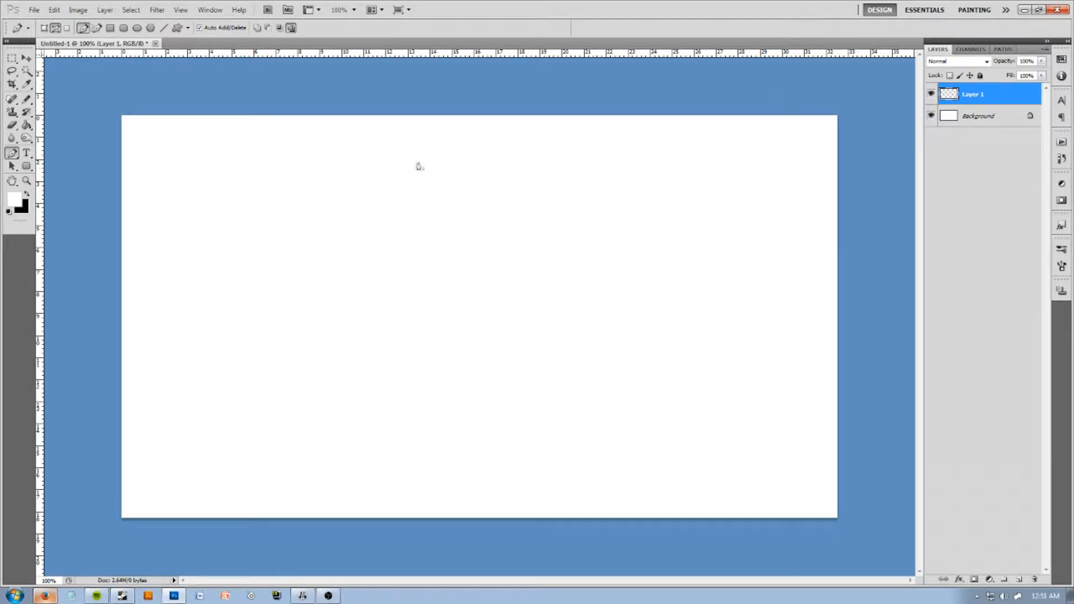
pyautogui.click(400, 338)
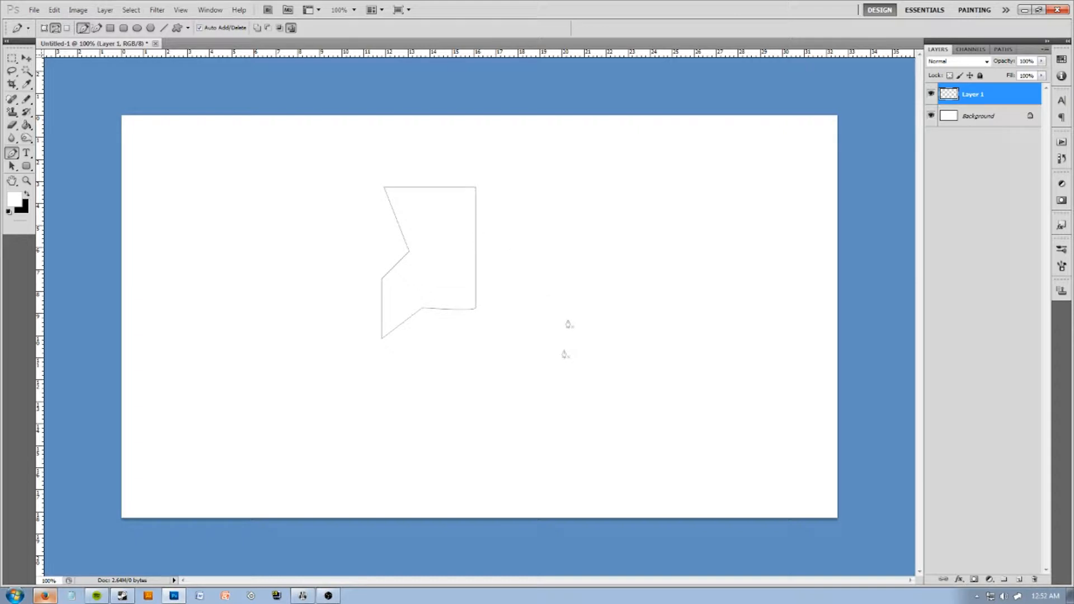
pyautogui.moveTo(411, 194)
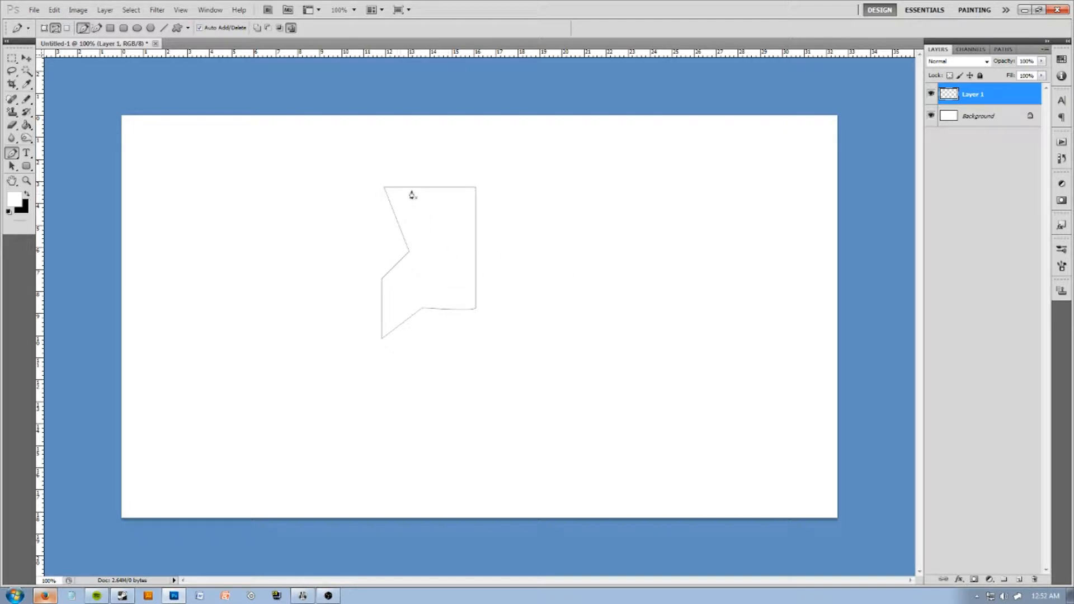
# Reposition the polygon path lower-right toward the canvas centre
pyautogui.click(12, 57)
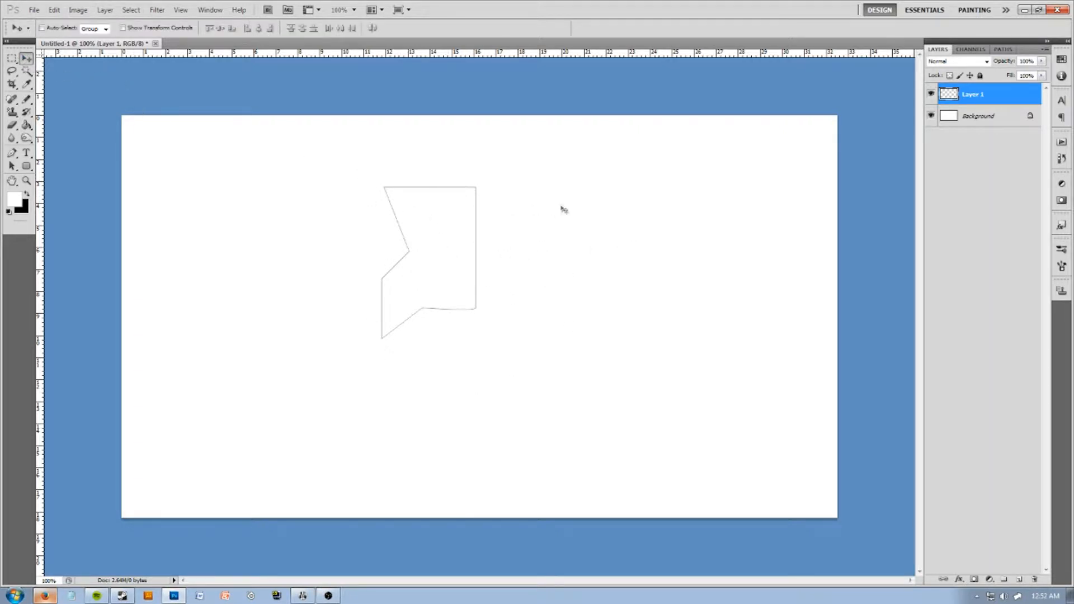
pyautogui.press('ctrl+t')
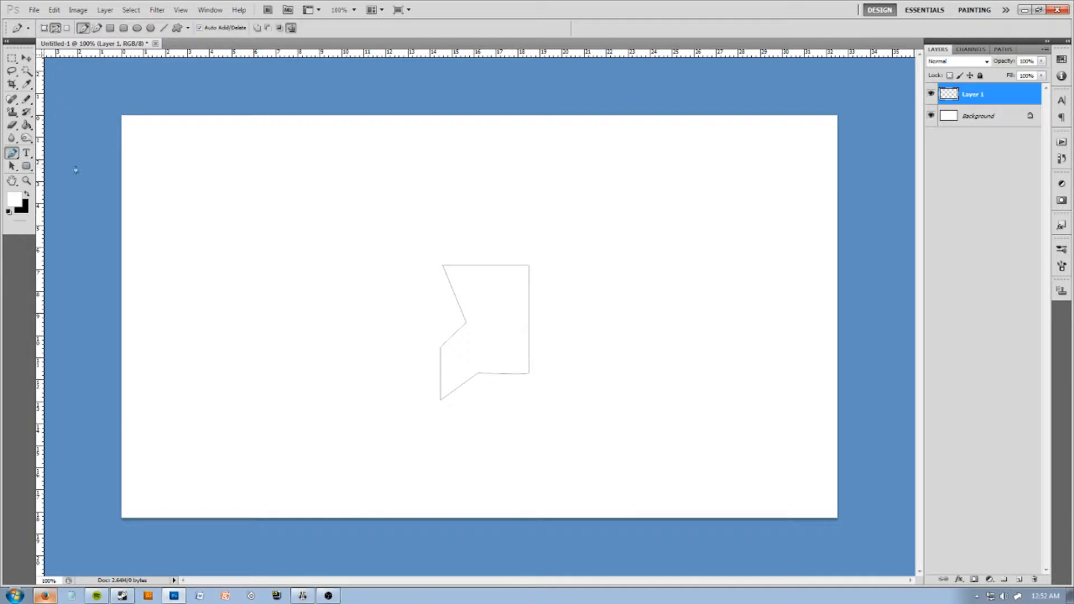
pyautogui.moveTo(507, 297)
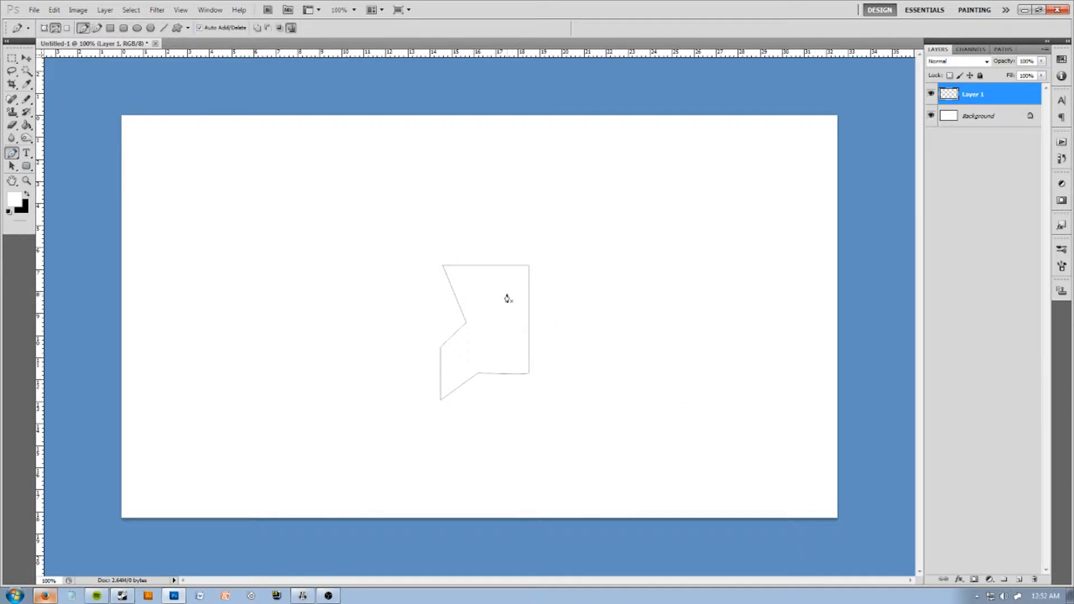
# Define the polygon path as a custom shape and confirm its name
pyautogui.rightClick(506, 298)
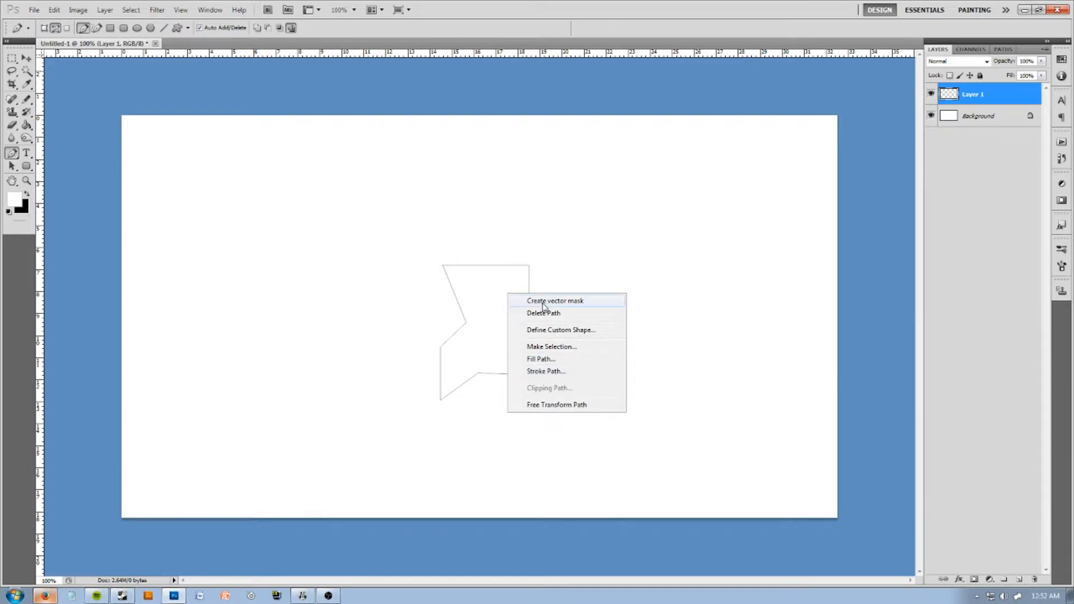
pyautogui.moveTo(568, 308)
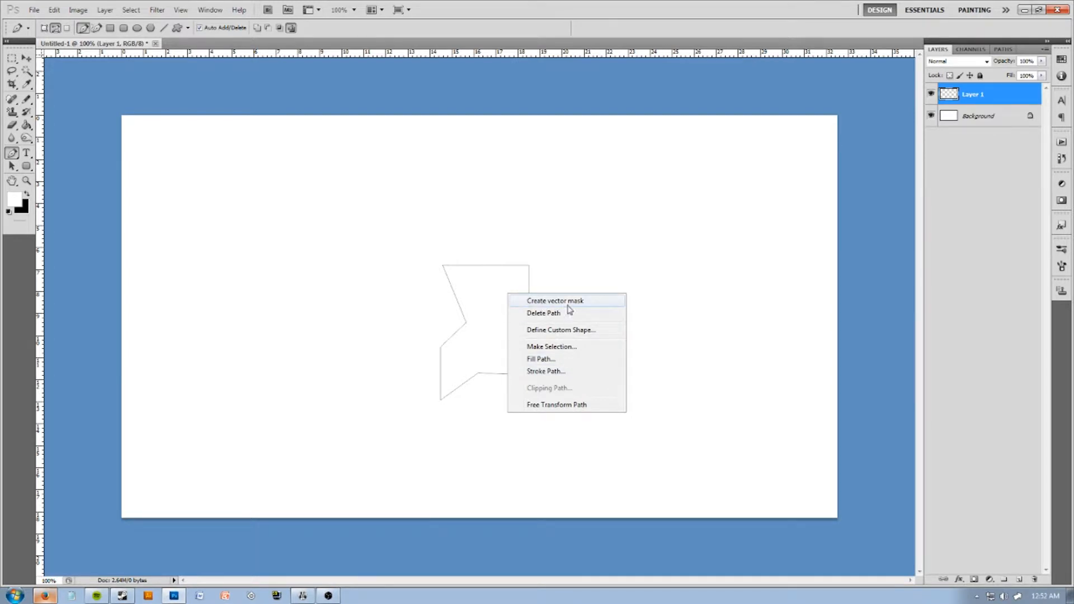
pyautogui.click(544, 313)
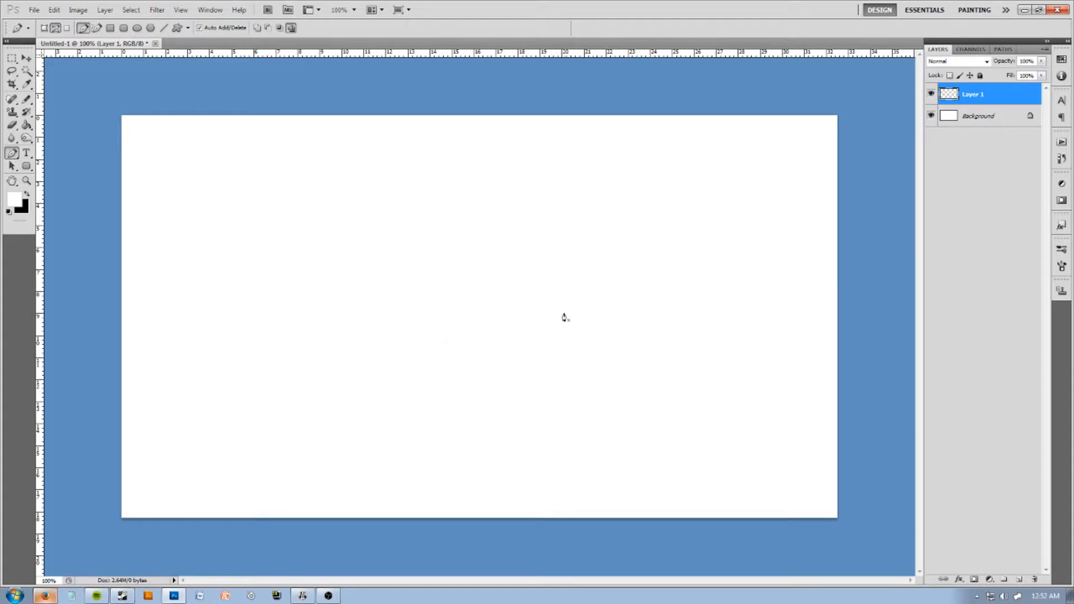
pyautogui.rightClick(562, 317)
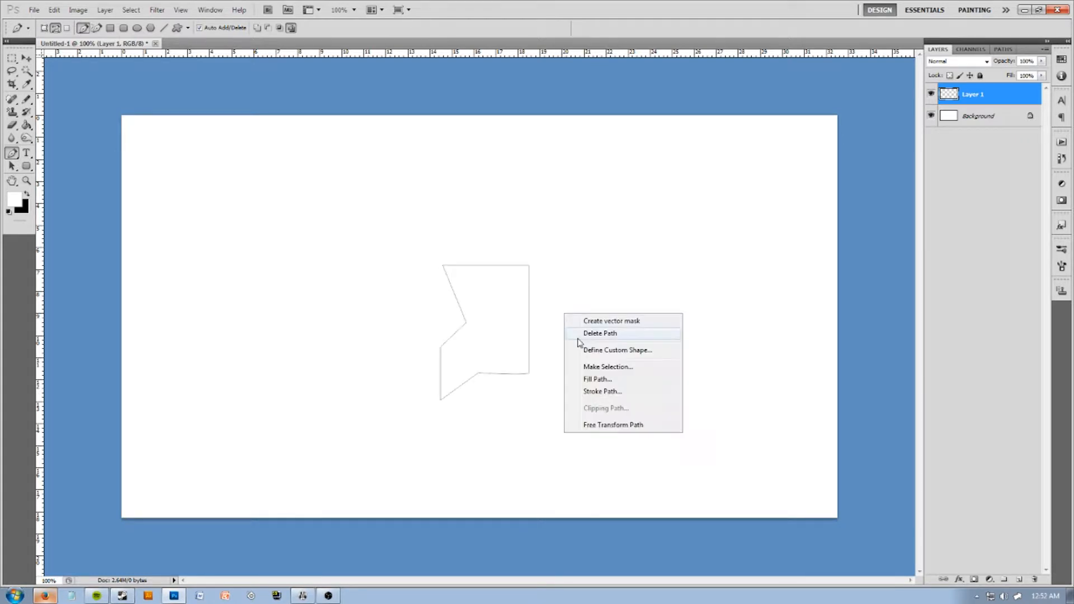
pyautogui.click(615, 350)
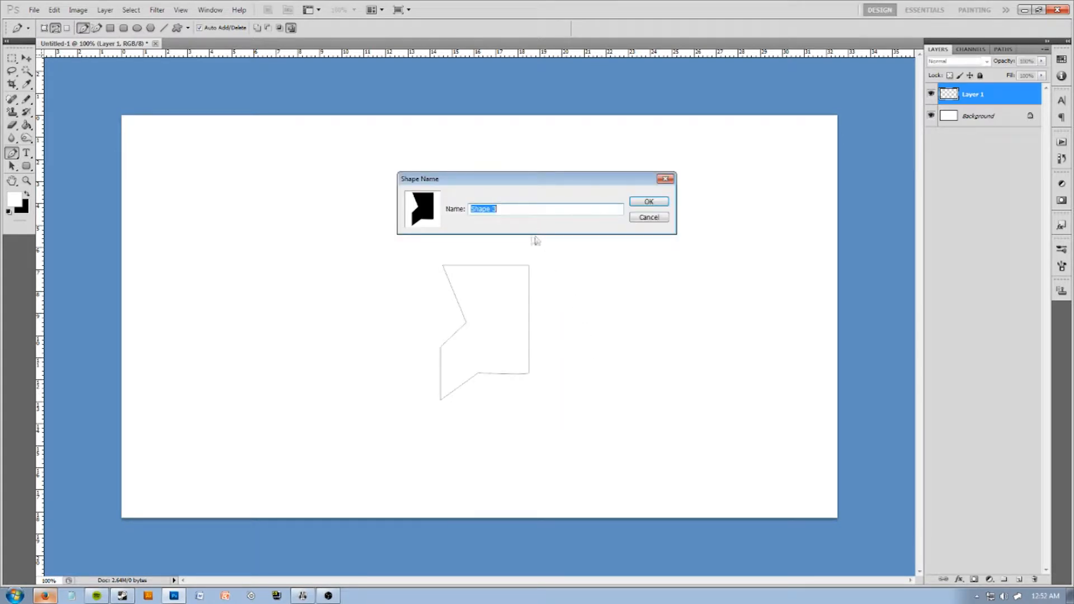
pyautogui.click(648, 200)
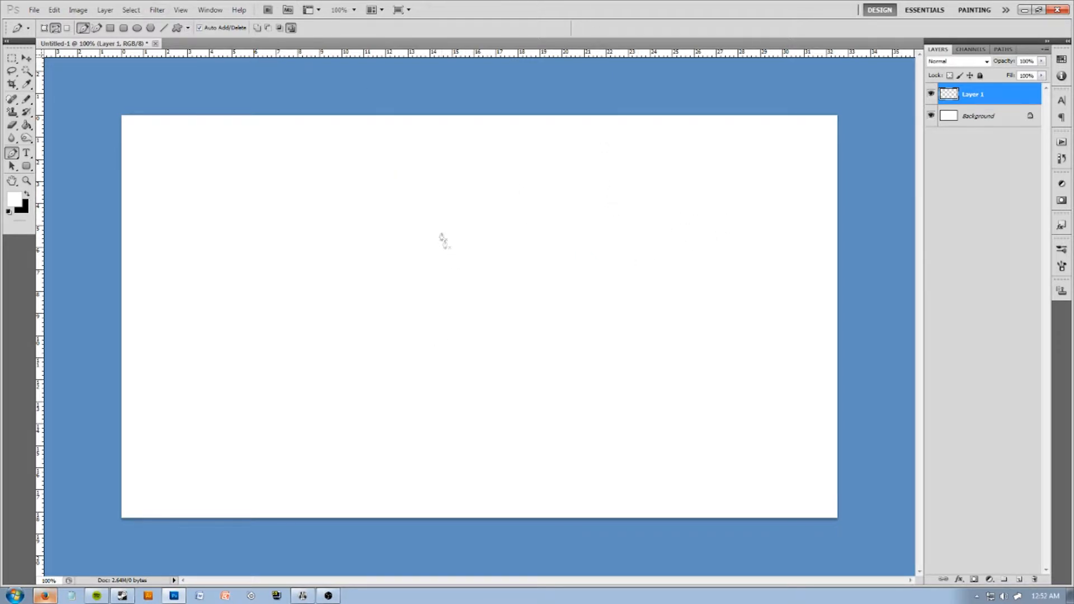
pyautogui.click(79, 10)
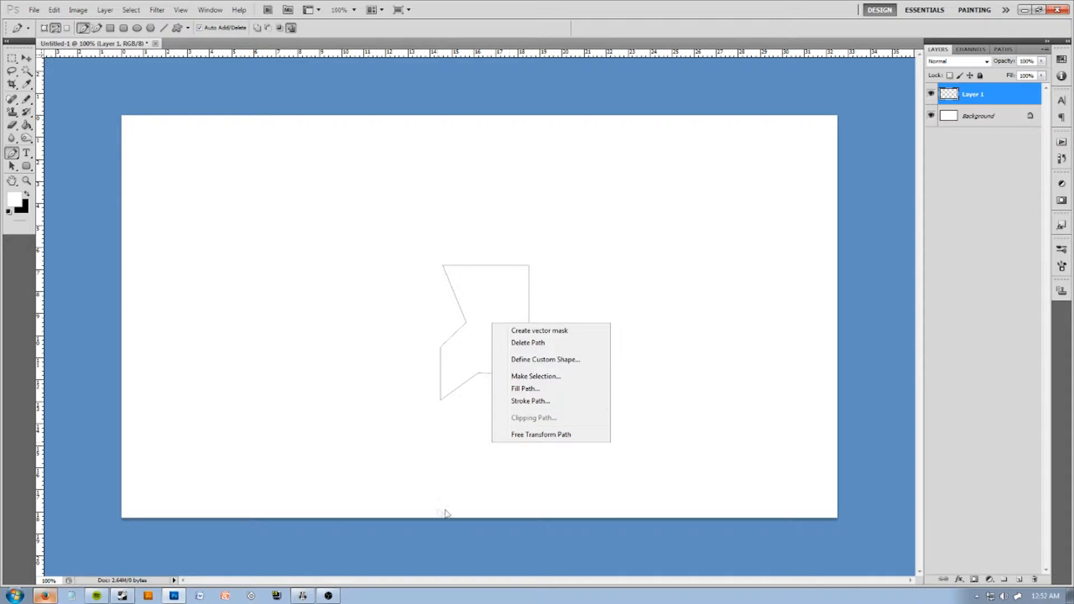
pyautogui.moveTo(538, 542)
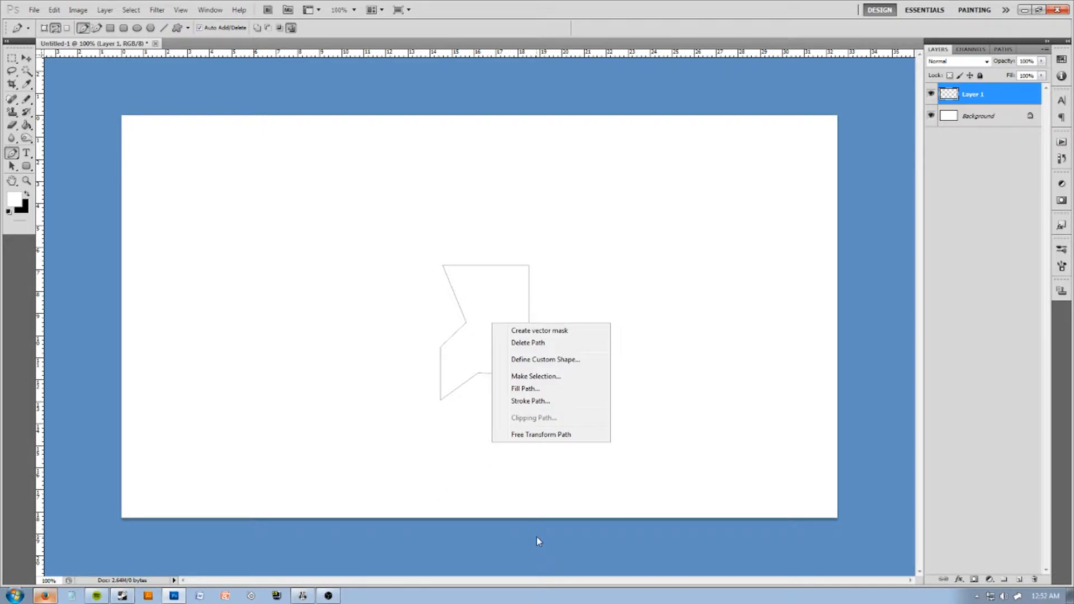
# Make a selection from the polygon path, then deselect it
pyautogui.click(535, 376)
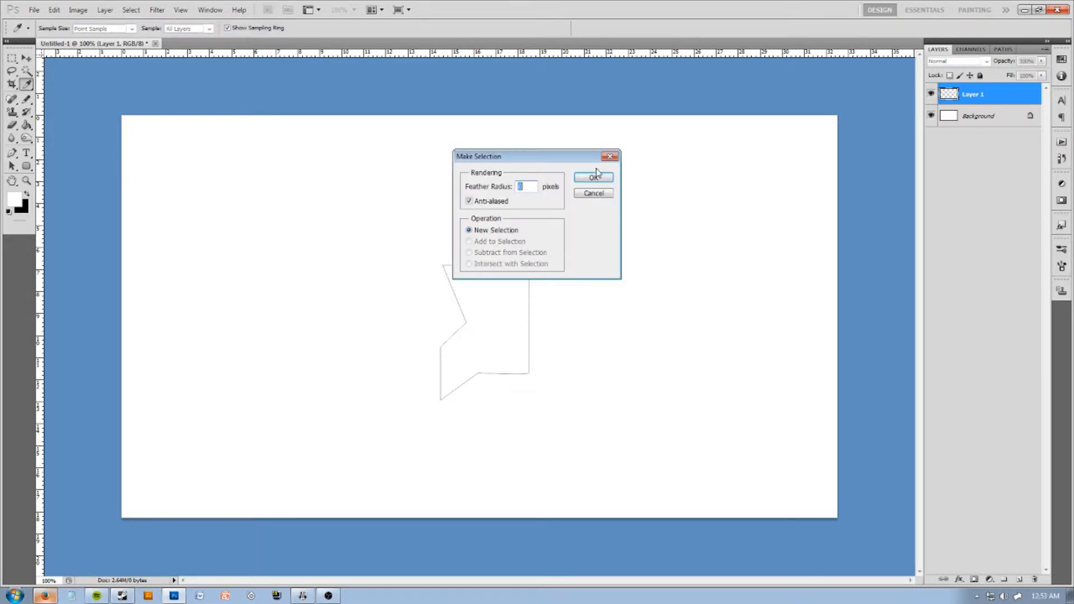
pyautogui.click(593, 177)
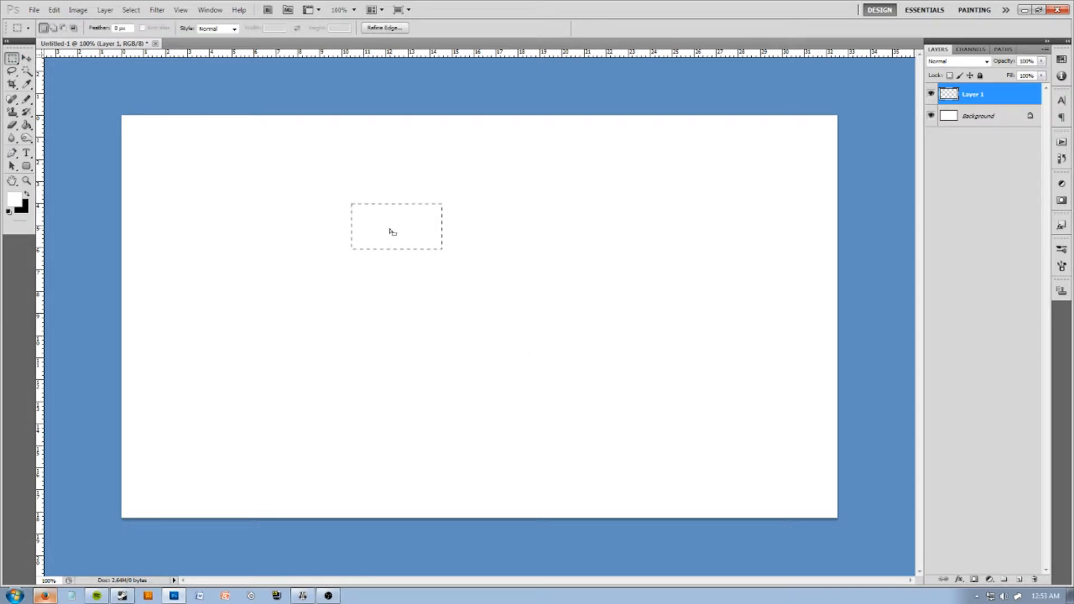
pyautogui.click(11, 154)
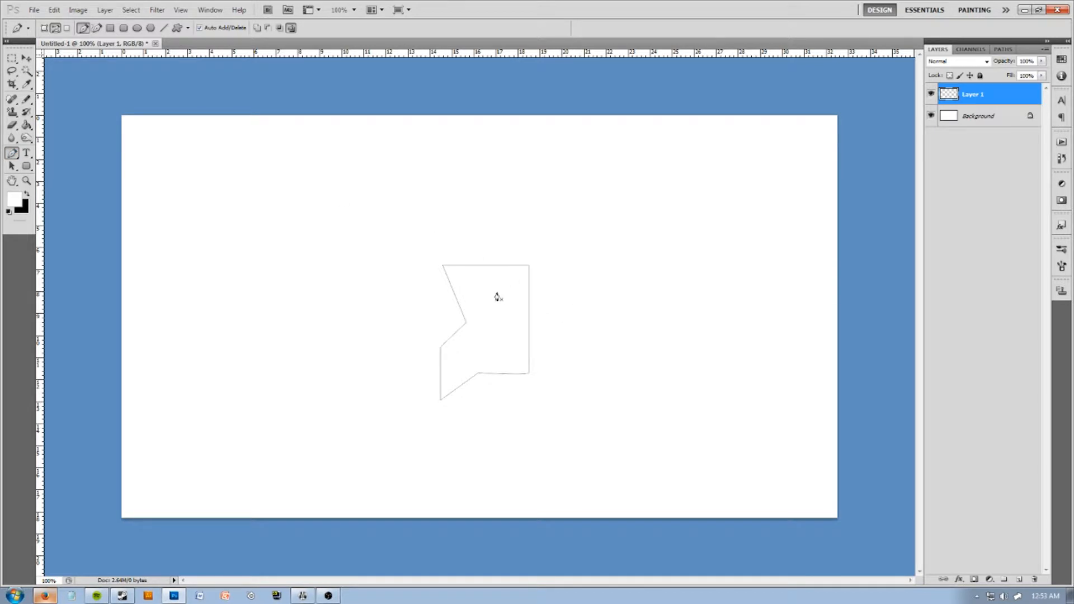
# Open Fill Path for the polygon and try pattern as the fill content
pyautogui.rightClick(496, 296)
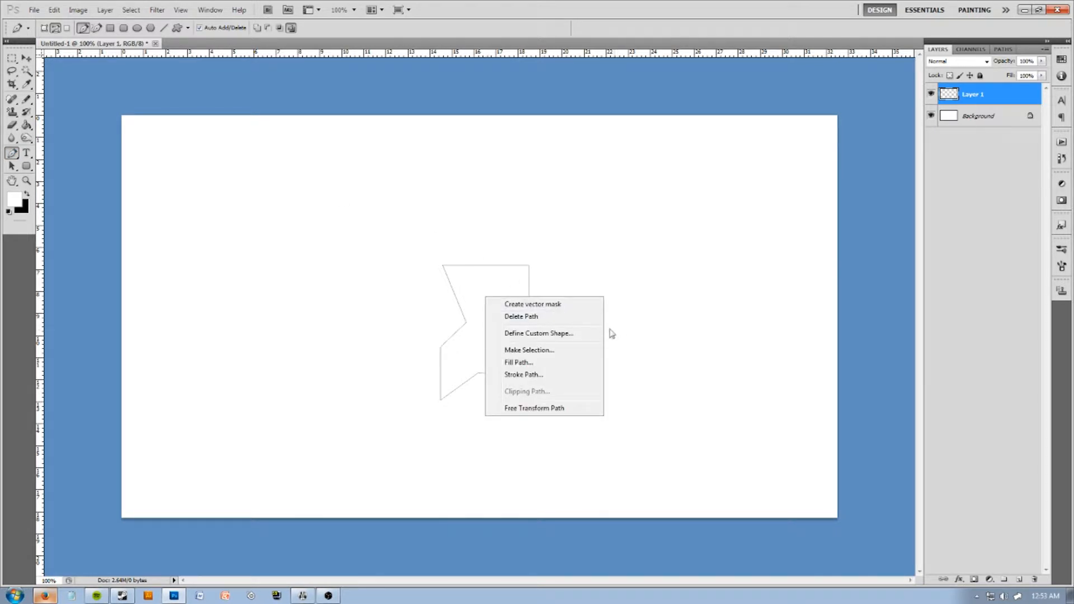
pyautogui.moveTo(518, 362)
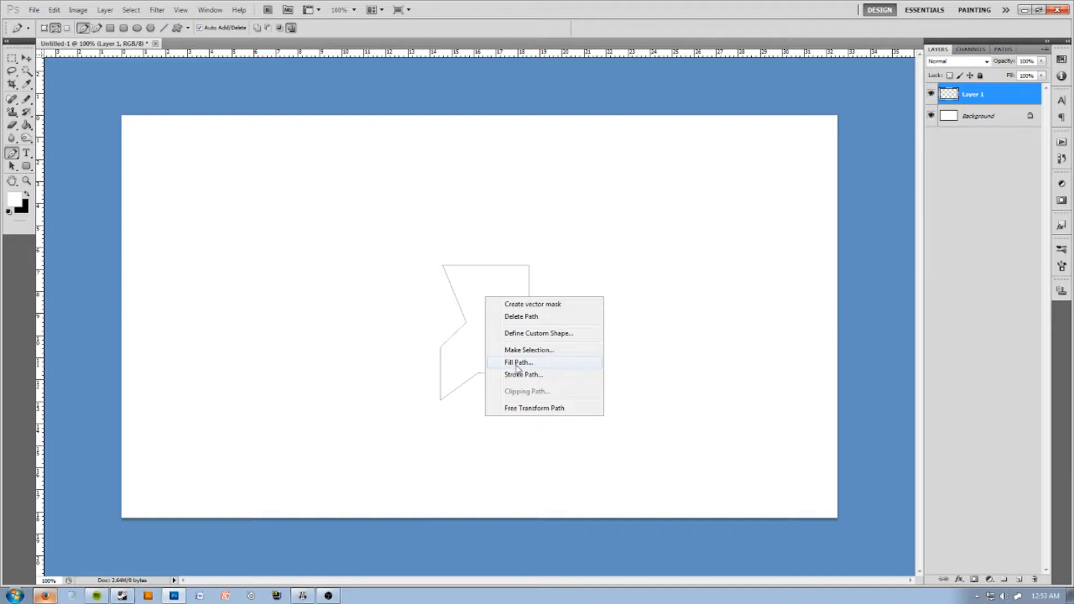
pyautogui.click(518, 362)
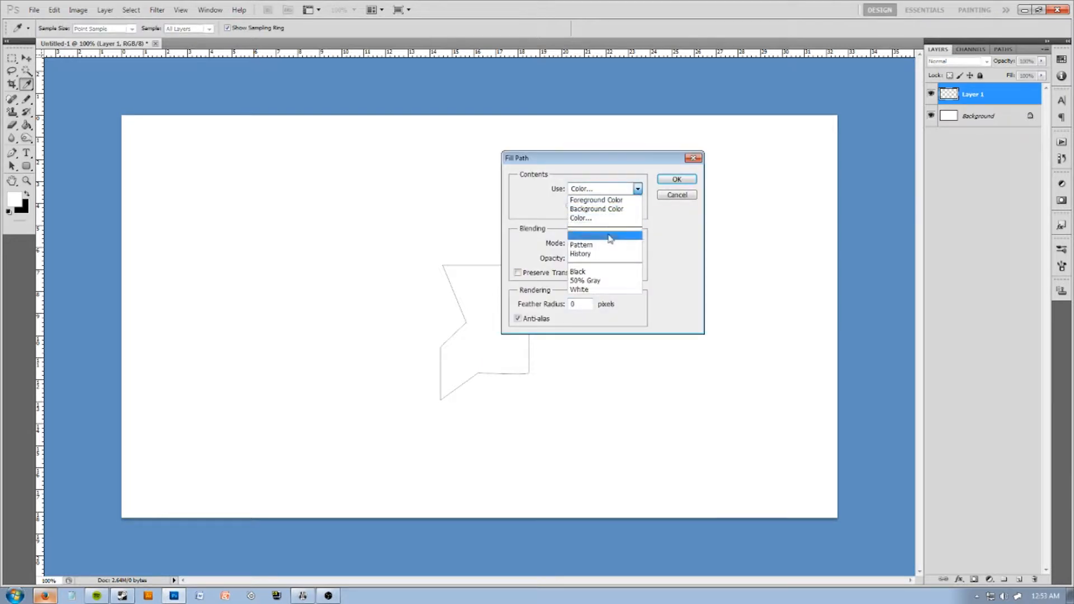
pyautogui.click(581, 218)
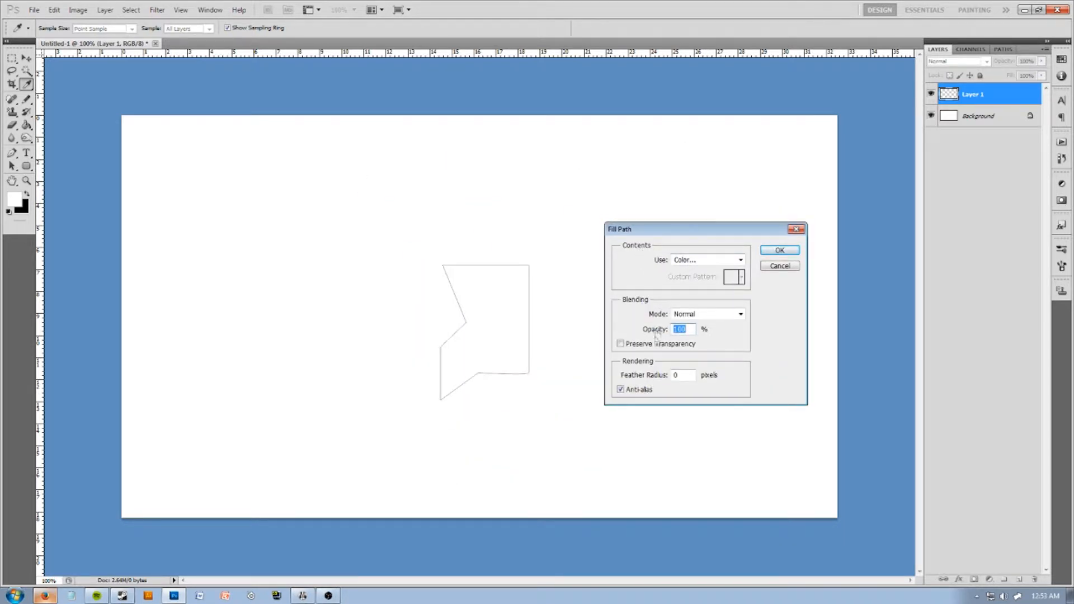
pyautogui.moveTo(688, 375)
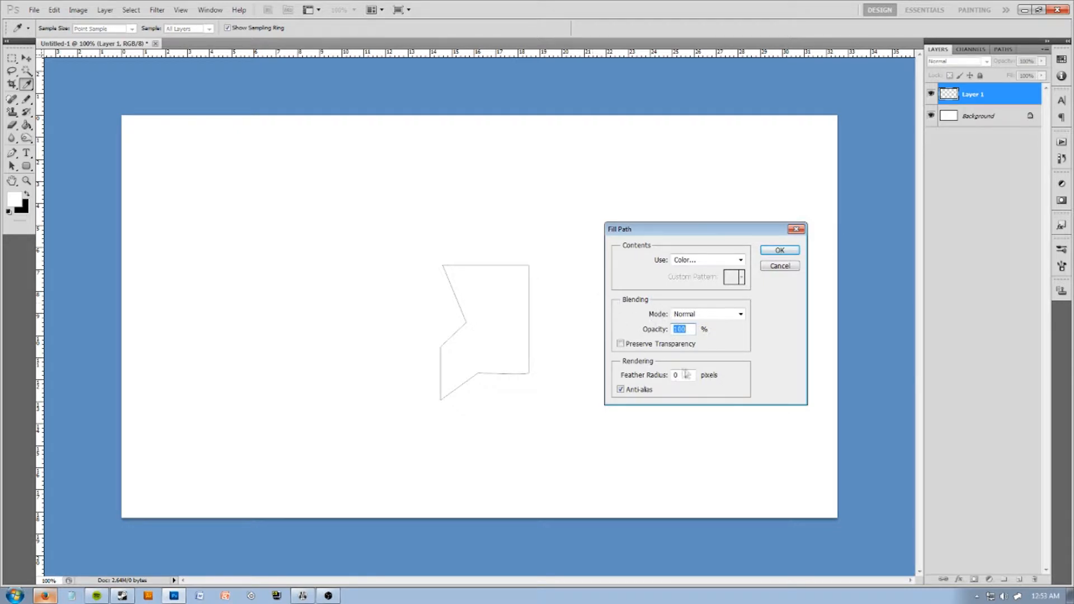
pyautogui.click(739, 259)
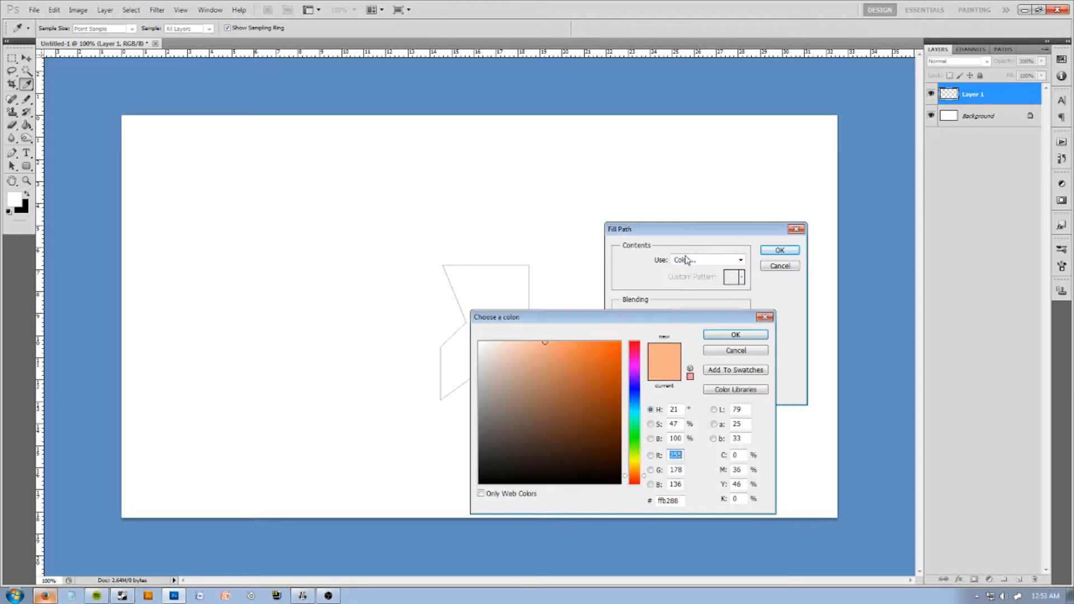
pyautogui.click(740, 260)
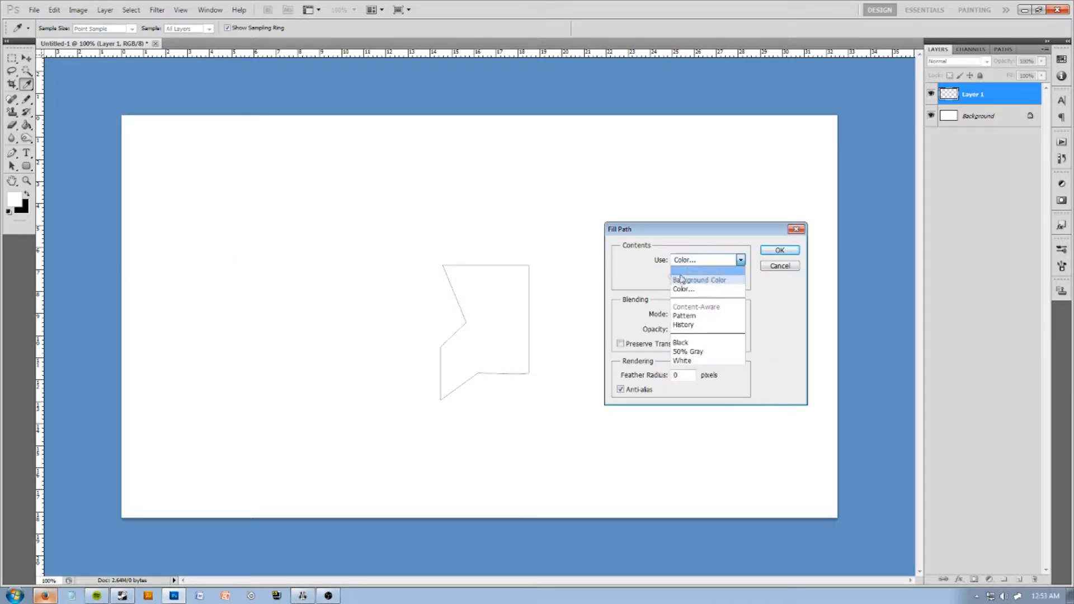
pyautogui.moveTo(698, 271)
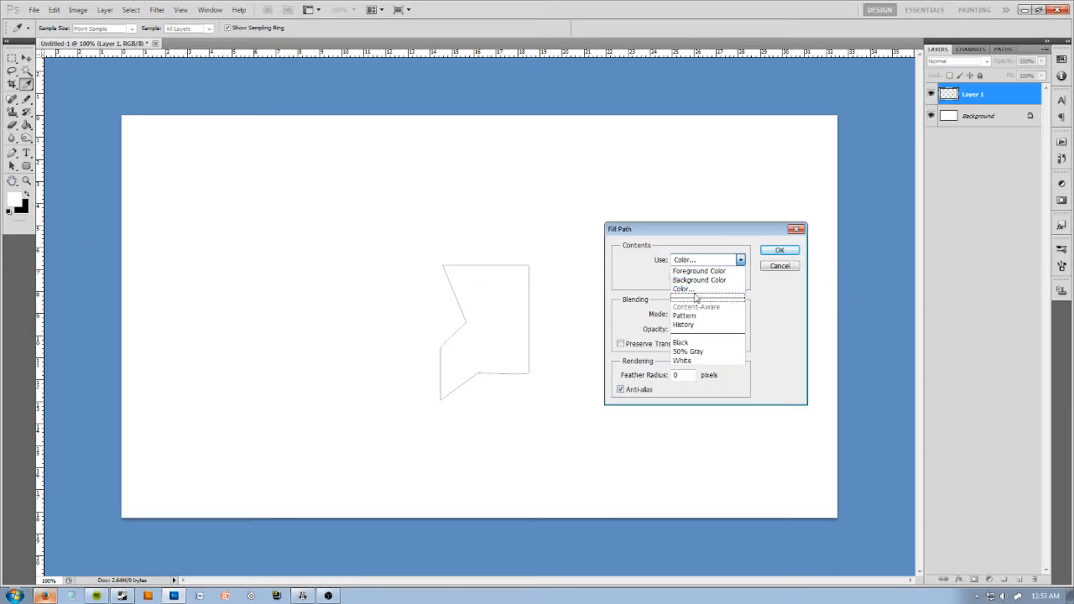
pyautogui.click(682, 289)
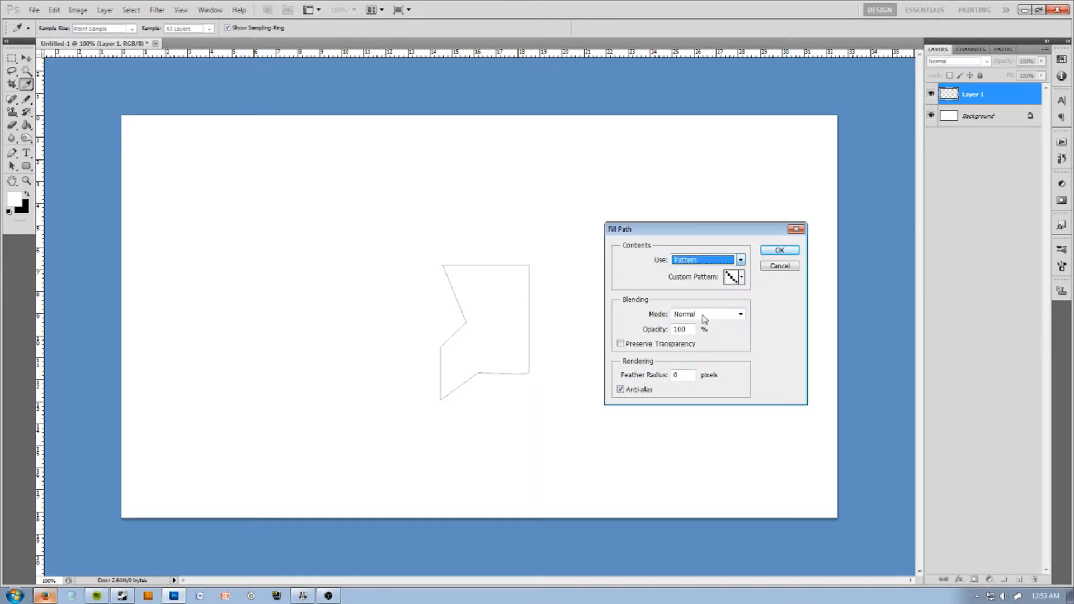
# Fill the polygon path with solid light orange colour #ffb288
pyautogui.click(779, 249)
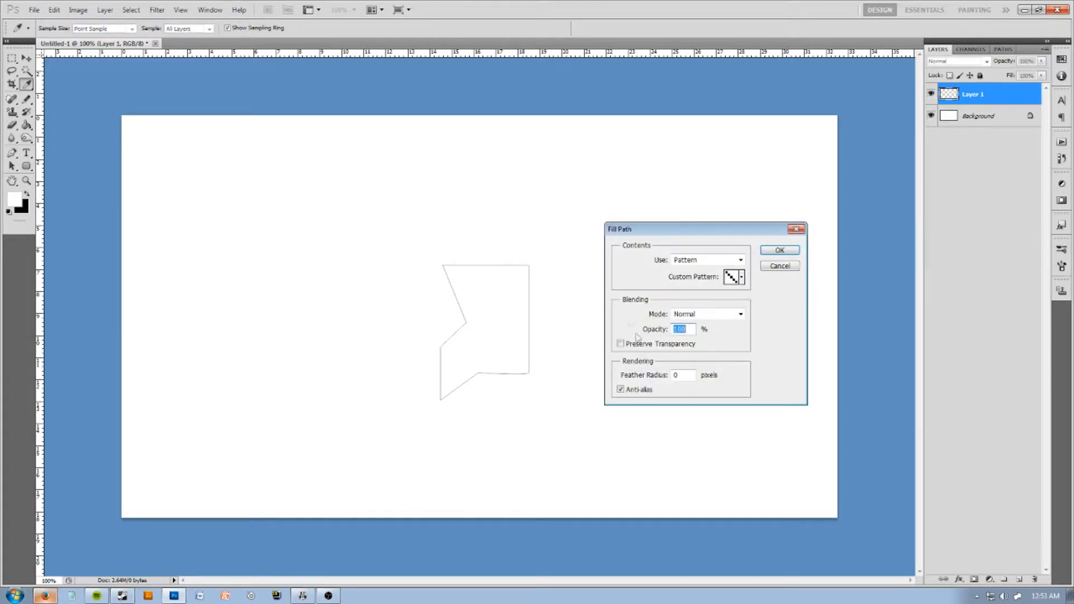
pyautogui.click(739, 259)
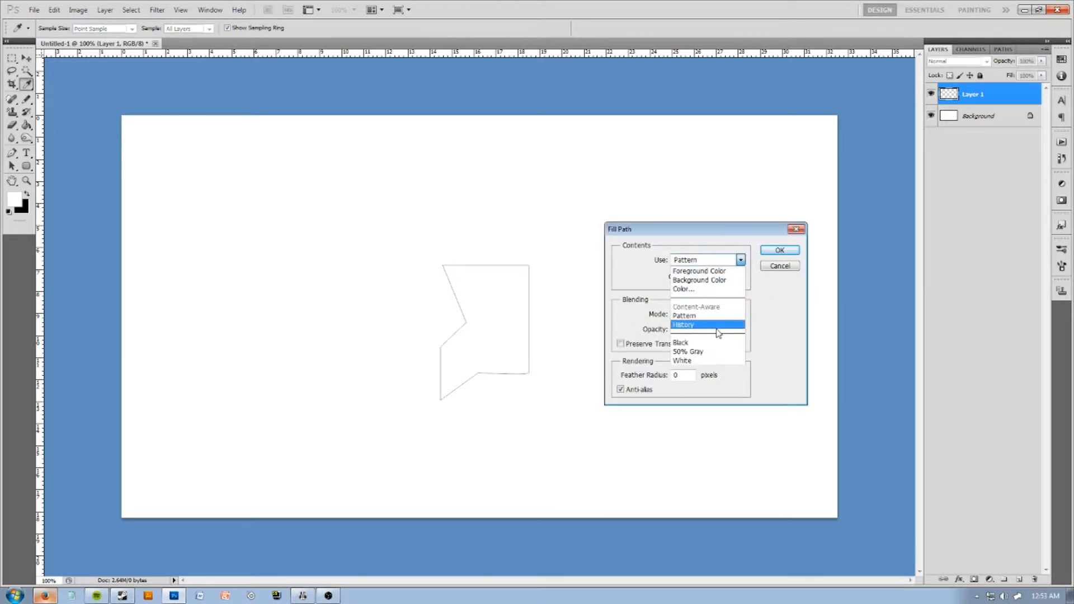
pyautogui.moveTo(687, 350)
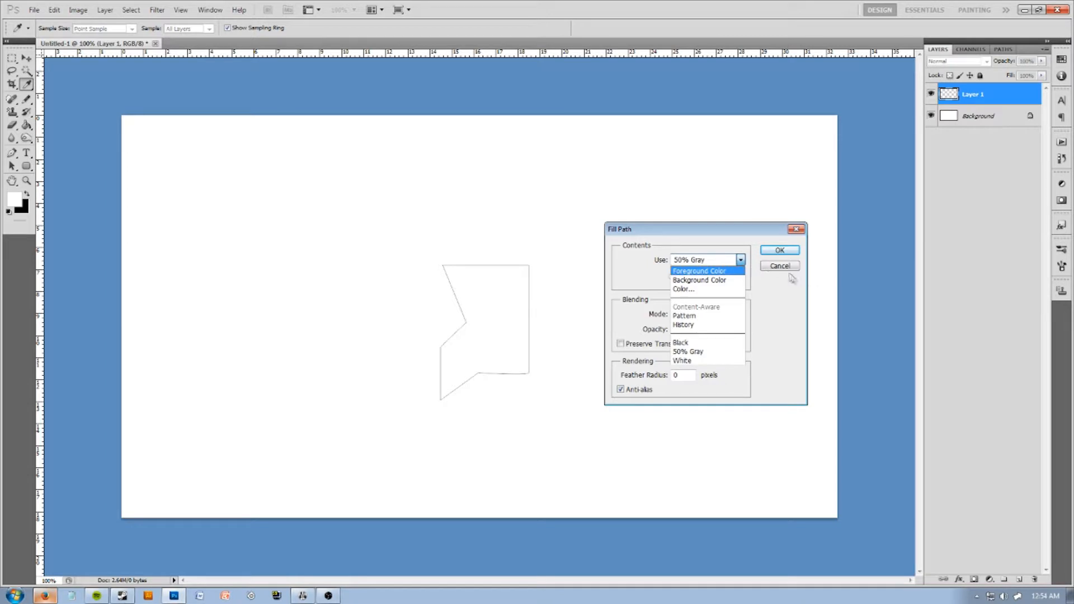
pyautogui.click(682, 289)
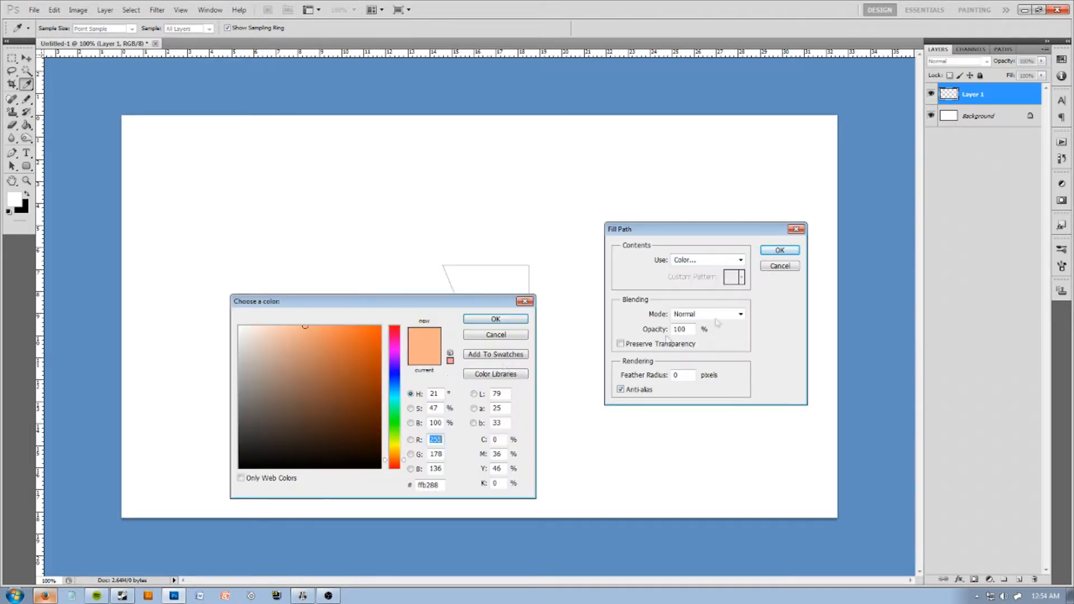
pyautogui.click(495, 334)
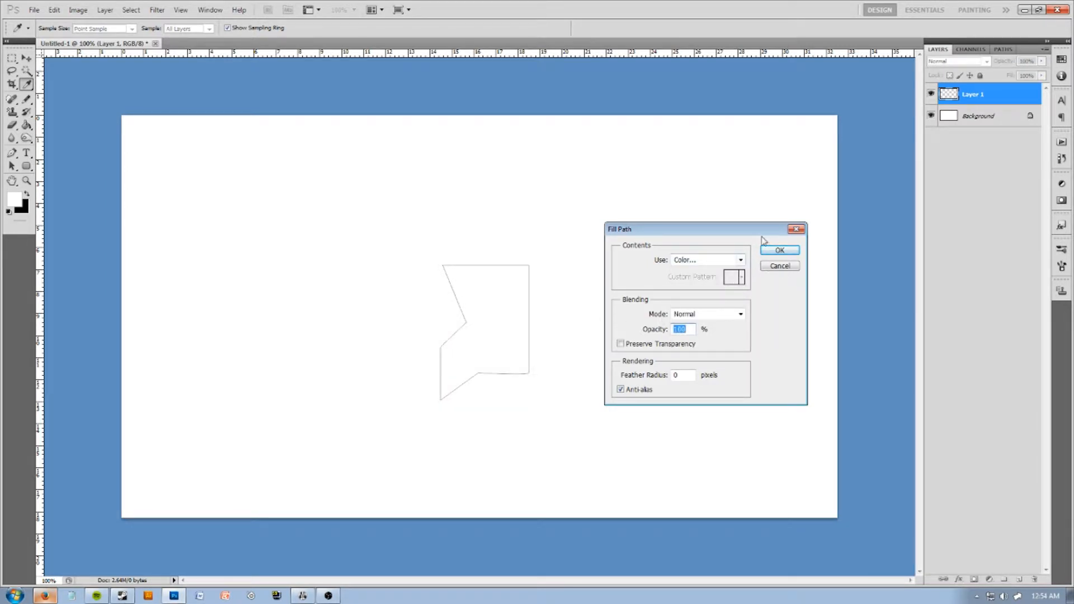
pyautogui.click(778, 249)
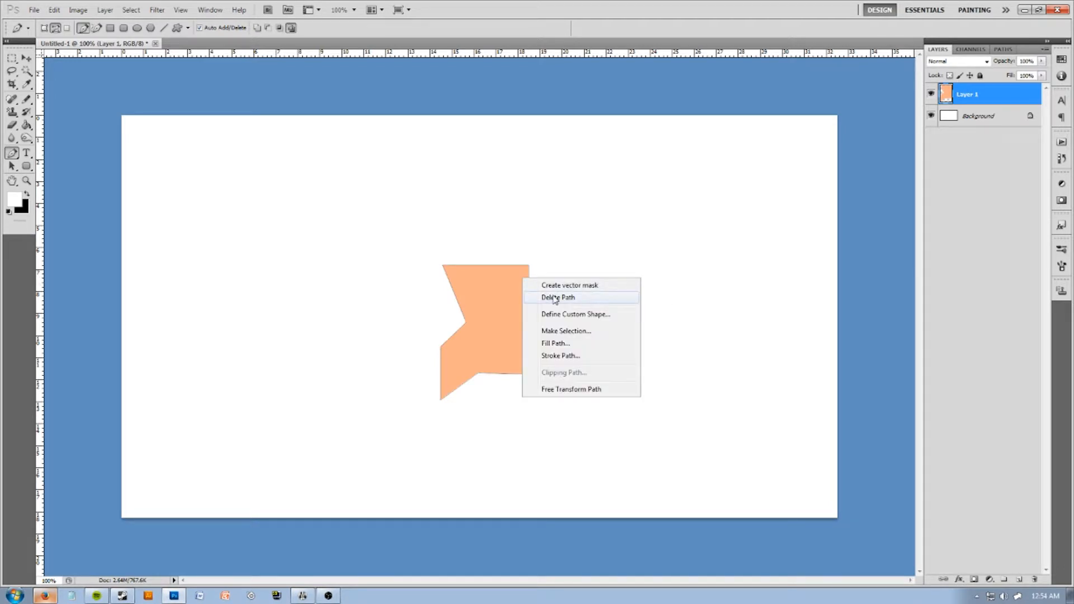
# Delete the path outline and trim/shift parts of the orange shape with rectangular selections
pyautogui.click(557, 297)
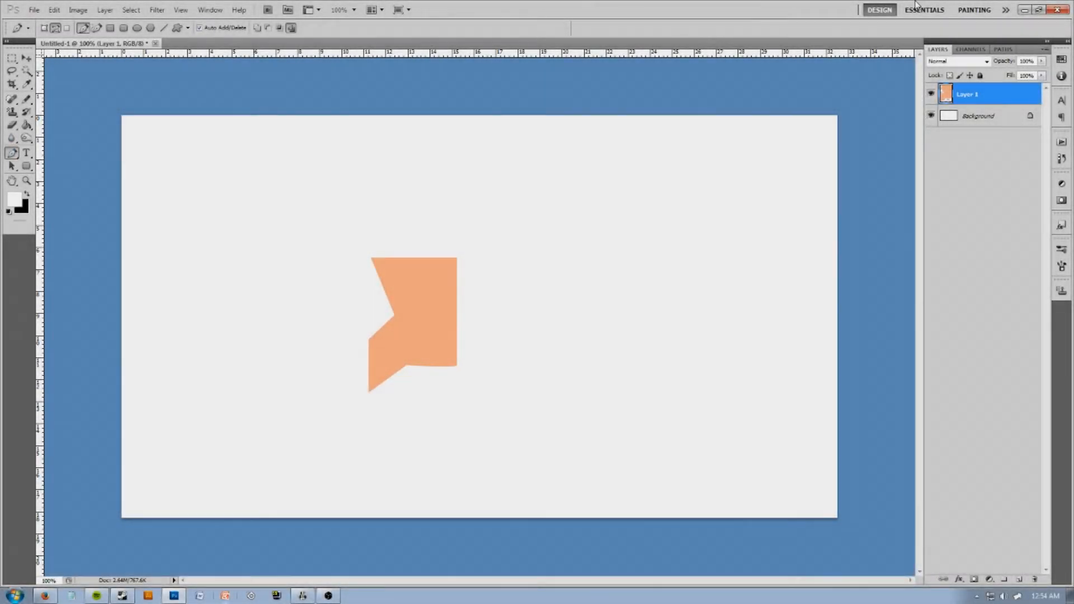
pyautogui.click(11, 57)
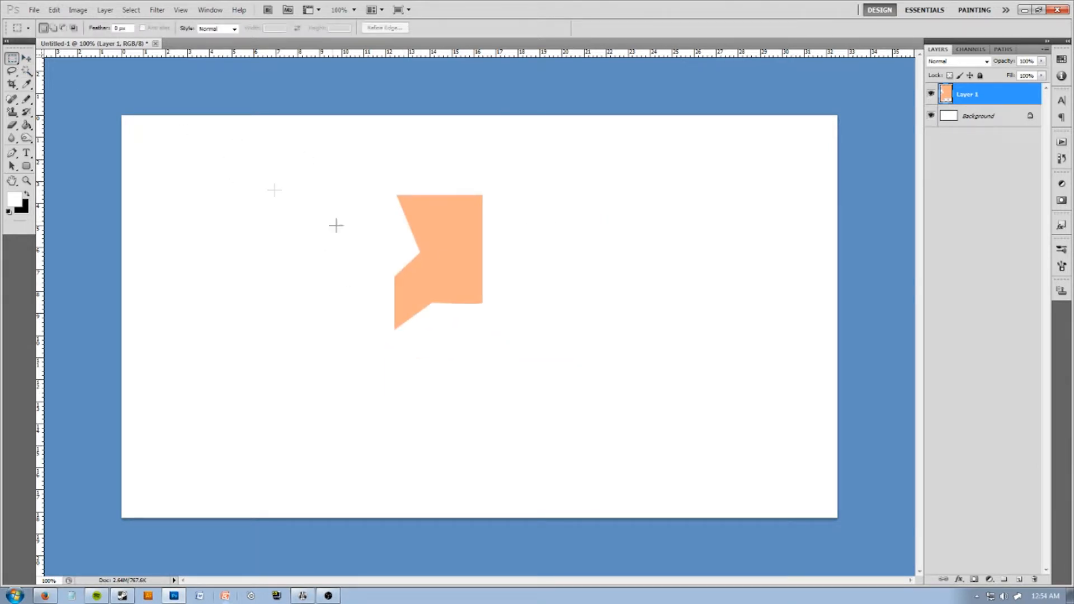
pyautogui.moveTo(432, 301); pyautogui.dragTo(547, 337)
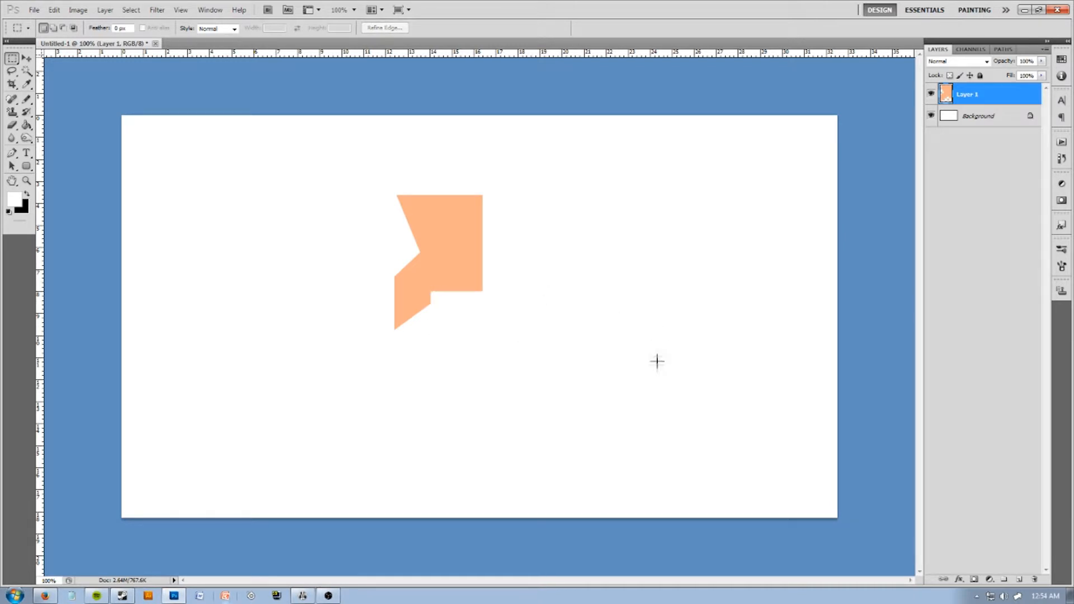
pyautogui.moveTo(481, 197)
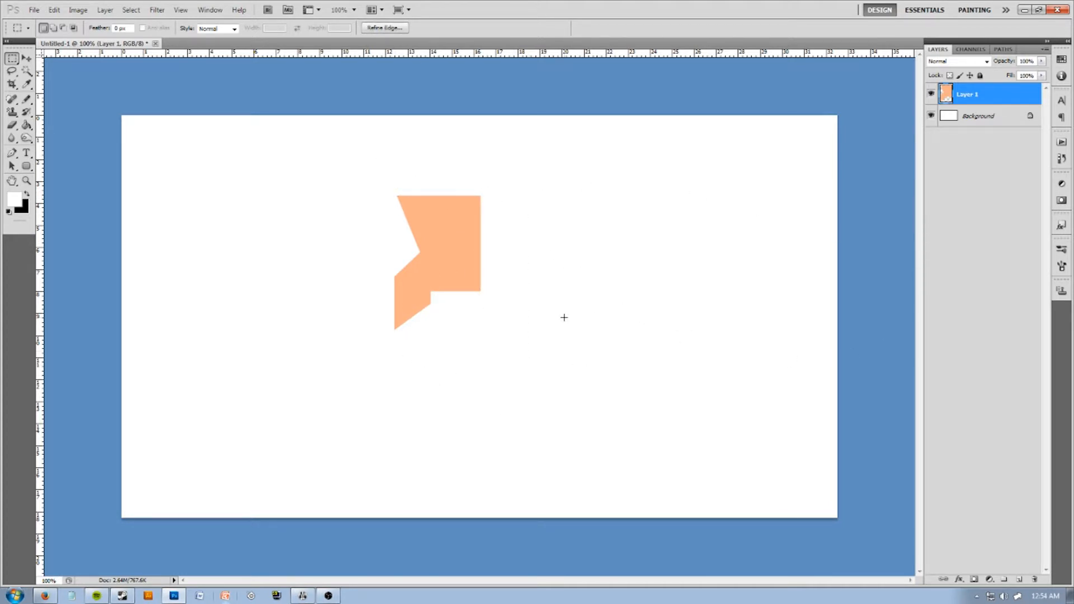
pyautogui.moveTo(462, 188); pyautogui.dragTo(517, 229)
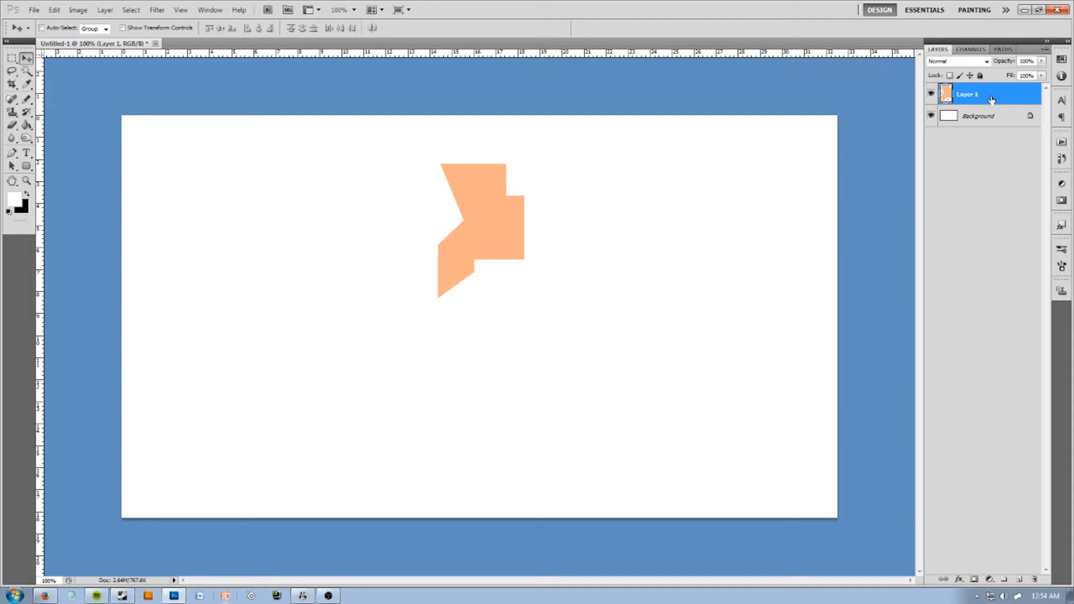
pyautogui.doubleClick(966, 94)
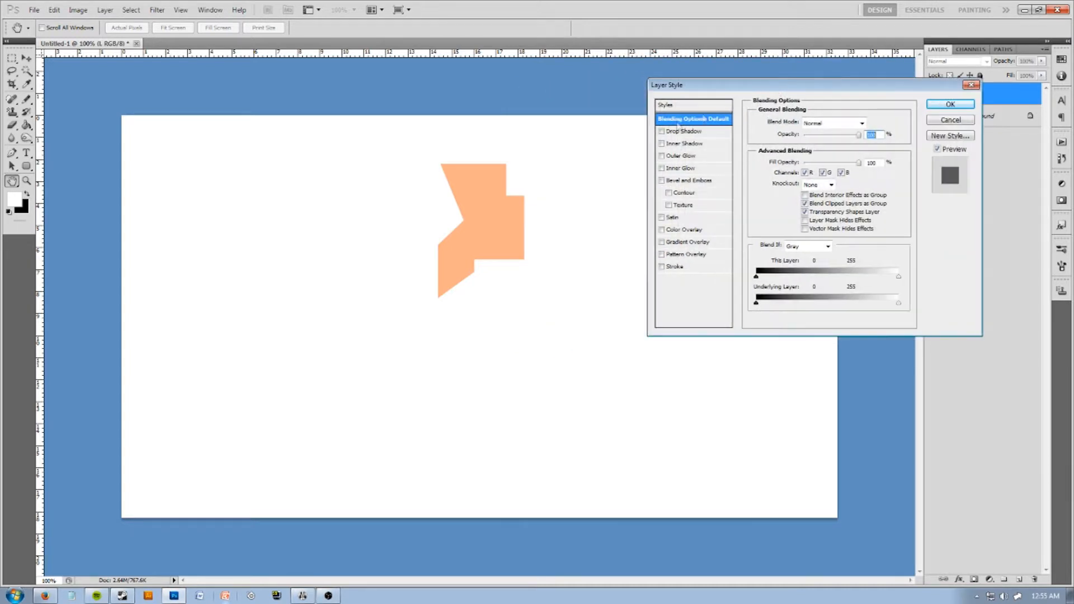
# Try Drop Shadow, Inner Glow and an enlarged Bevel and Emboss, then remove the bevel
pyautogui.click(661, 131)
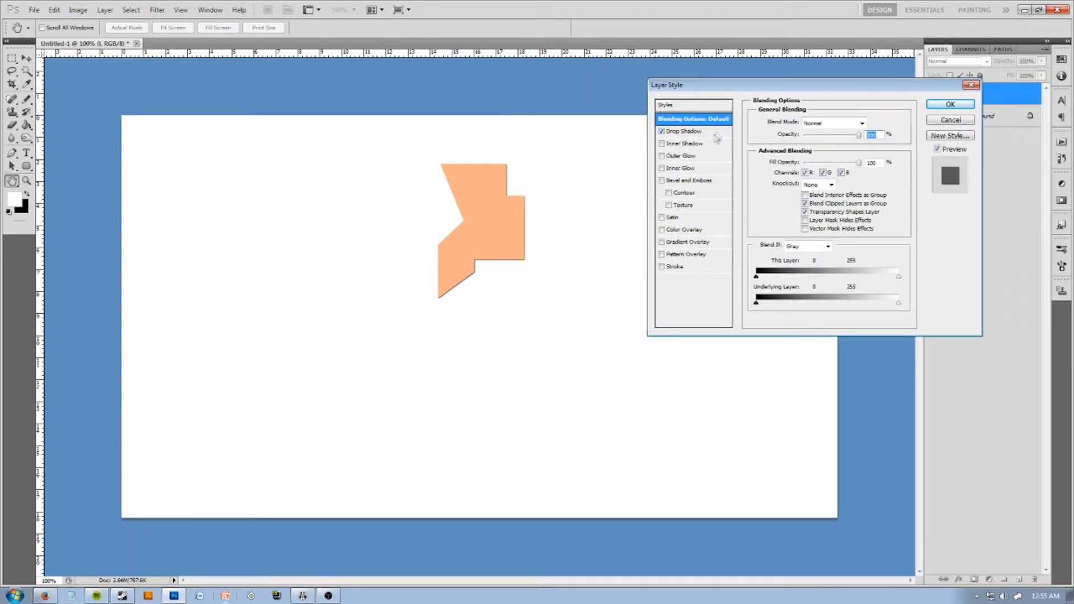
pyautogui.click(682, 131)
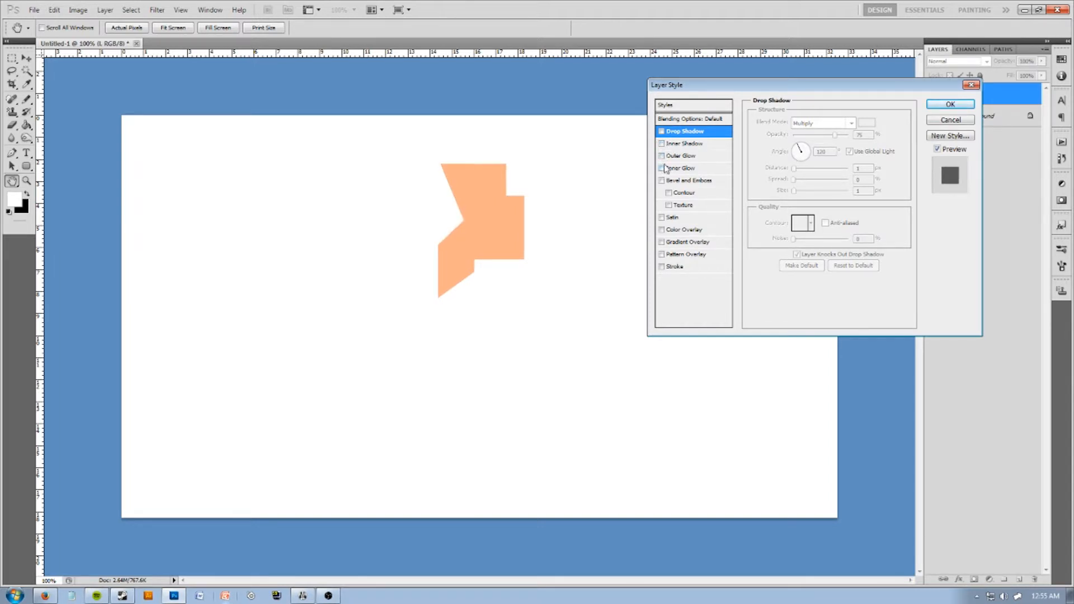
pyautogui.click(681, 168)
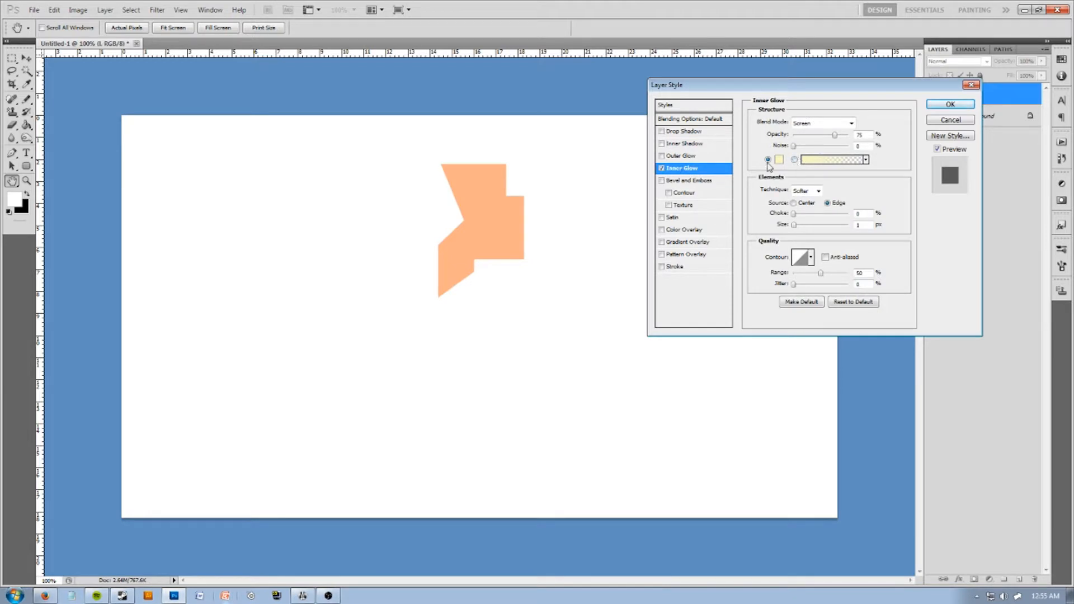
pyautogui.click(780, 159)
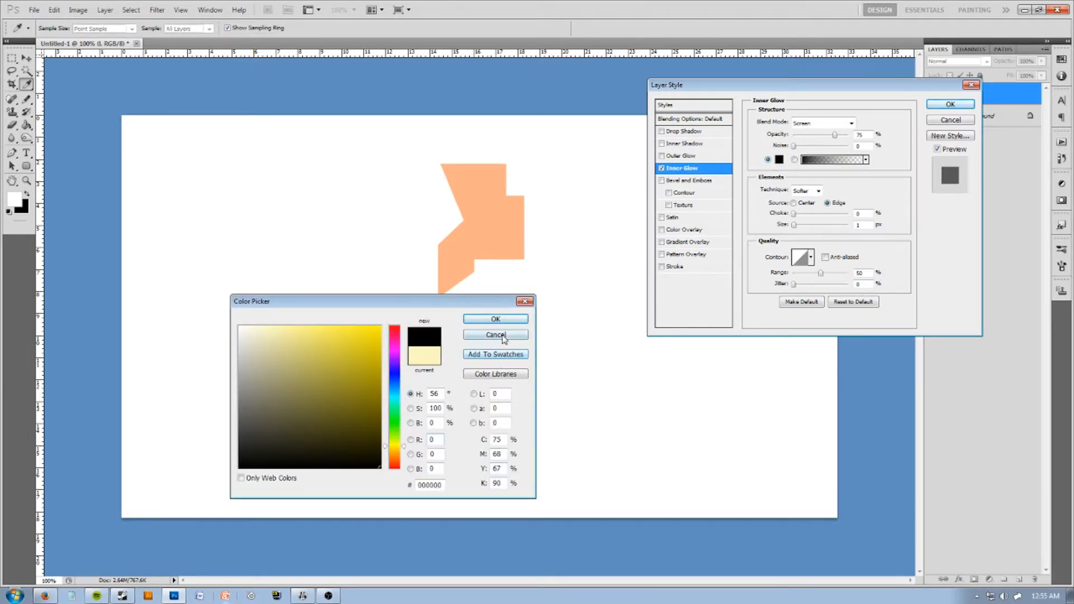
pyautogui.click(494, 334)
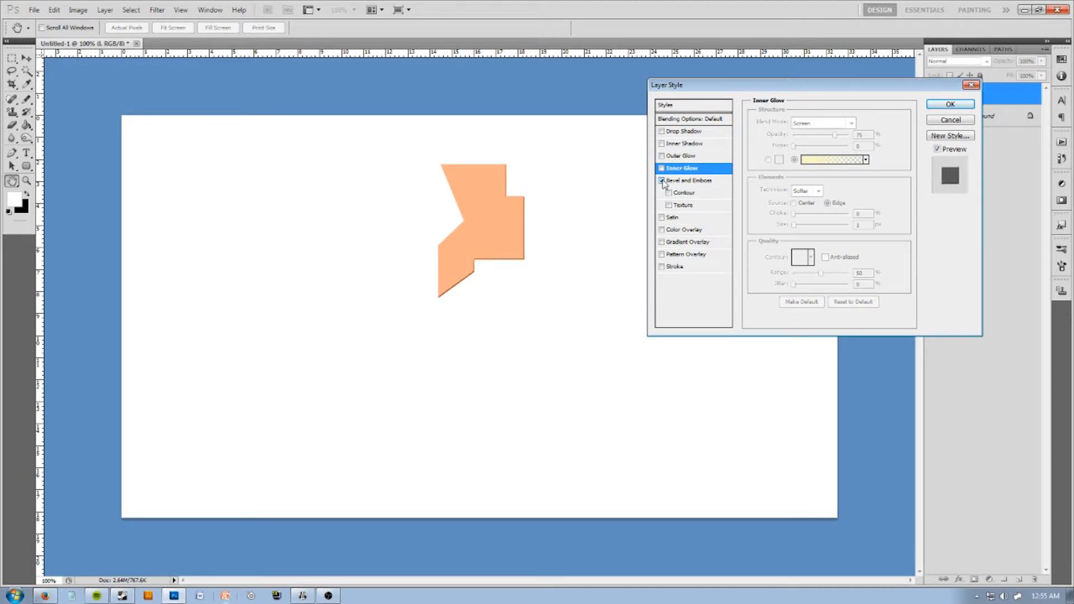
pyautogui.click(690, 180)
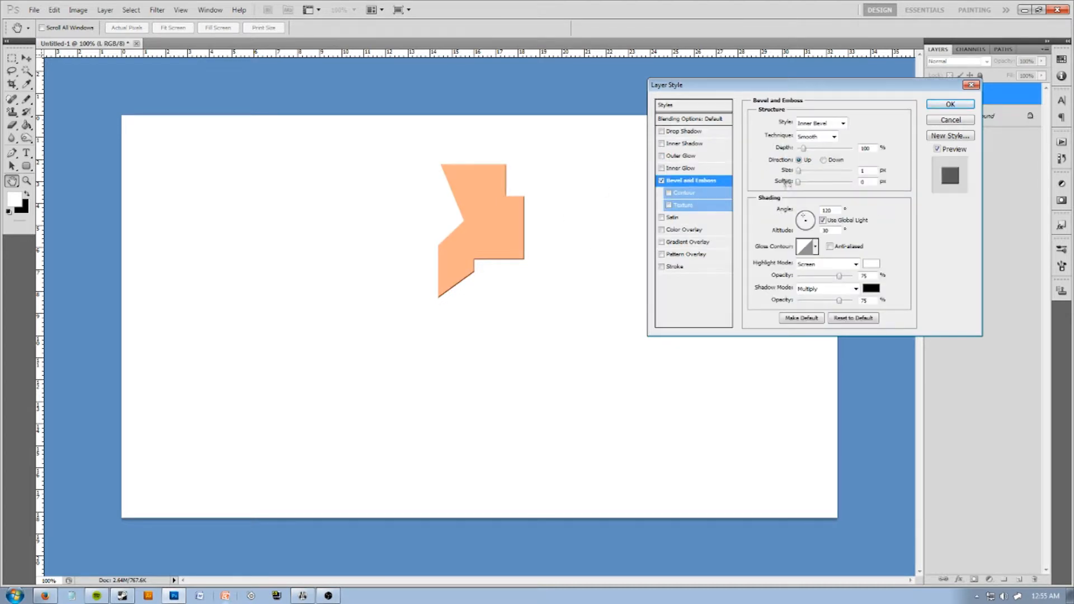
pyautogui.moveTo(797, 170); pyautogui.dragTo(812, 170)
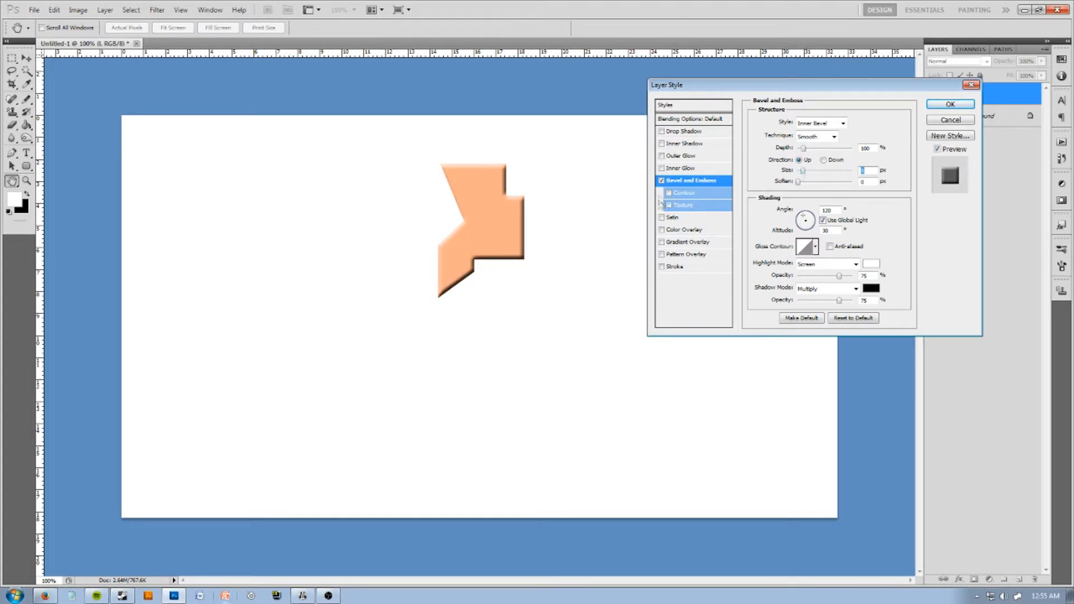
pyautogui.click(661, 218)
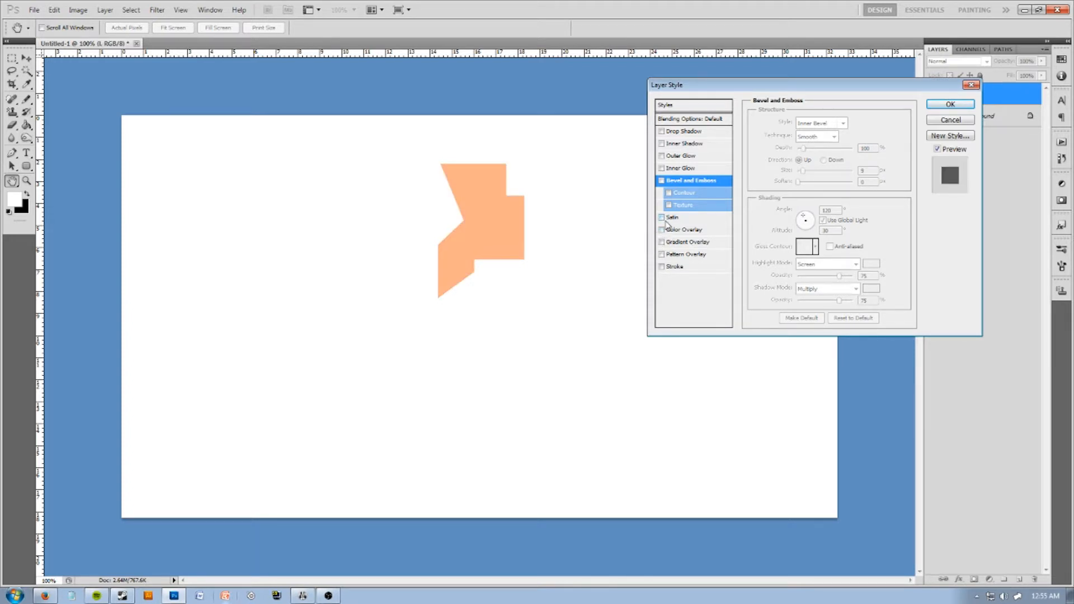
# Apply a Color Overlay in red #fb3333 to the polygon
pyautogui.click(661, 229)
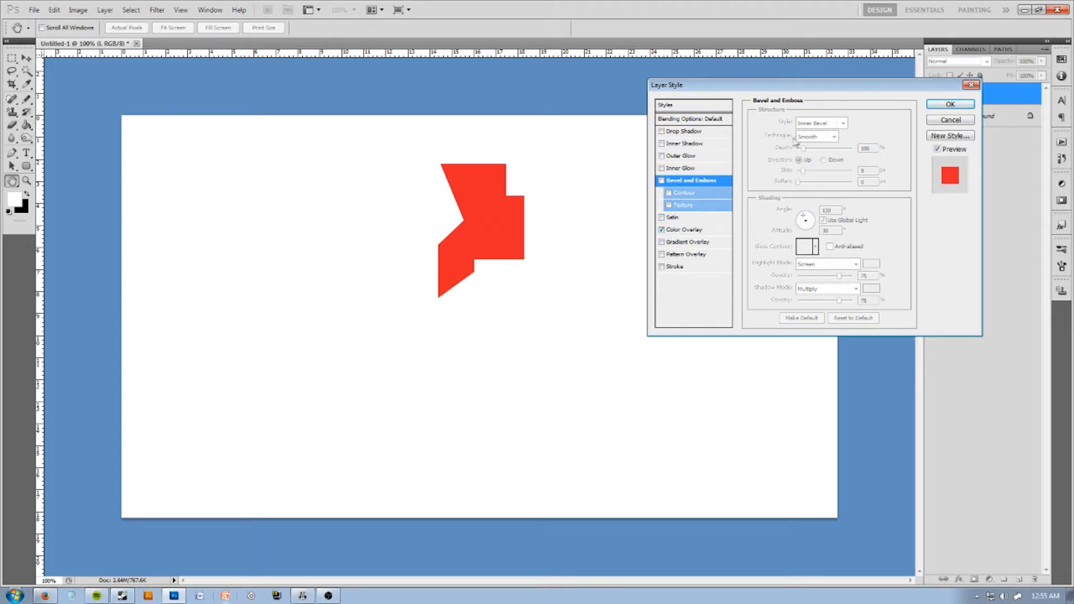
pyautogui.click(686, 230)
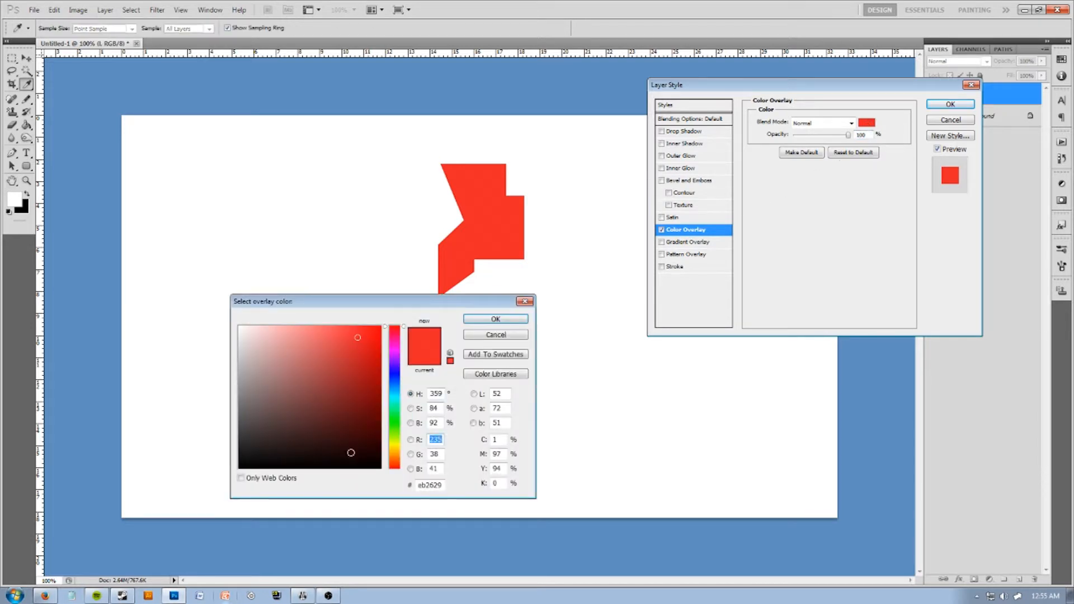
pyautogui.moveTo(358, 337); pyautogui.dragTo(351, 328)
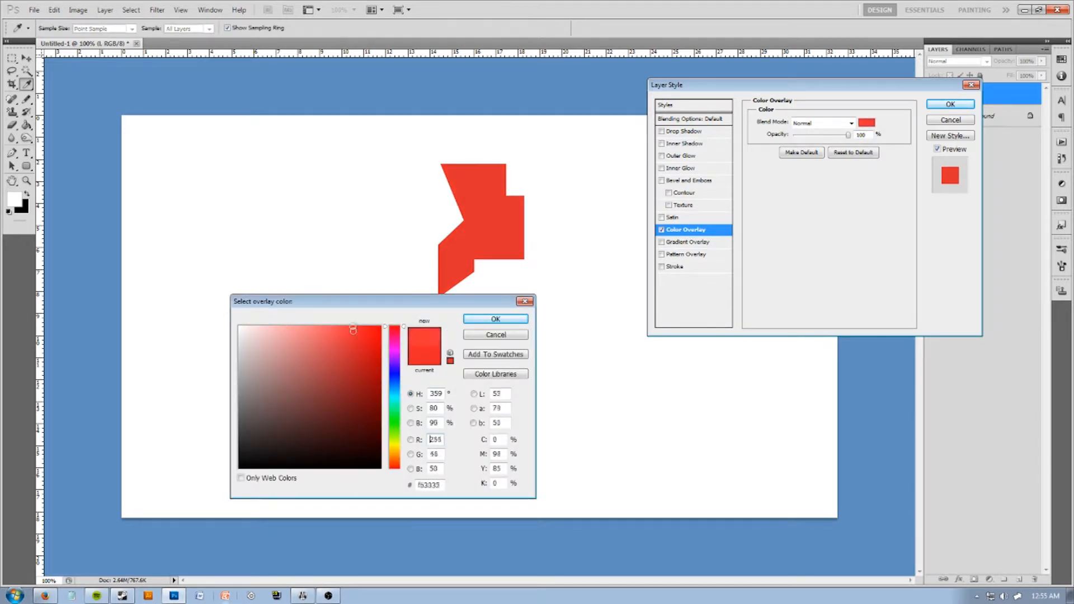
pyautogui.click(494, 319)
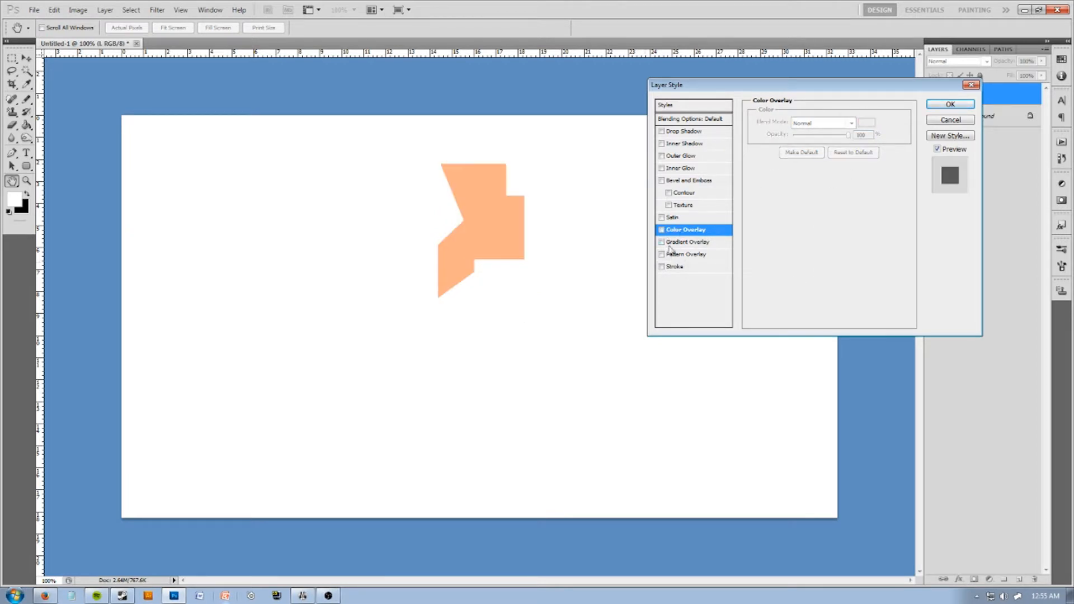
# Add a Gradient Overlay in Overlay blend mode and a thick black Stroke, then apply the layer style
pyautogui.click(688, 242)
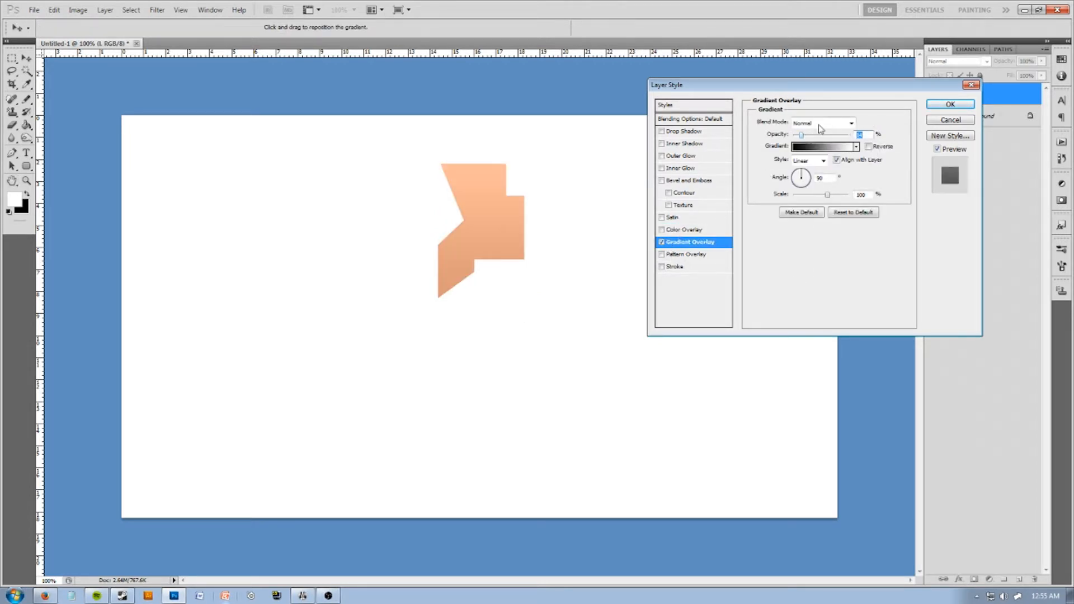
pyautogui.click(825, 123)
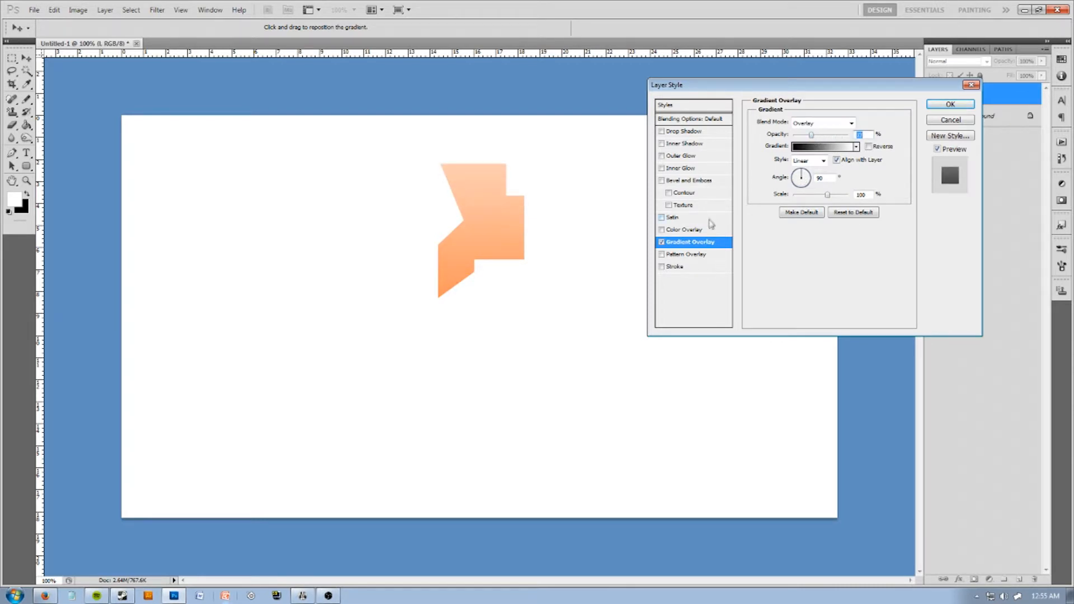
pyautogui.moveTo(513, 282)
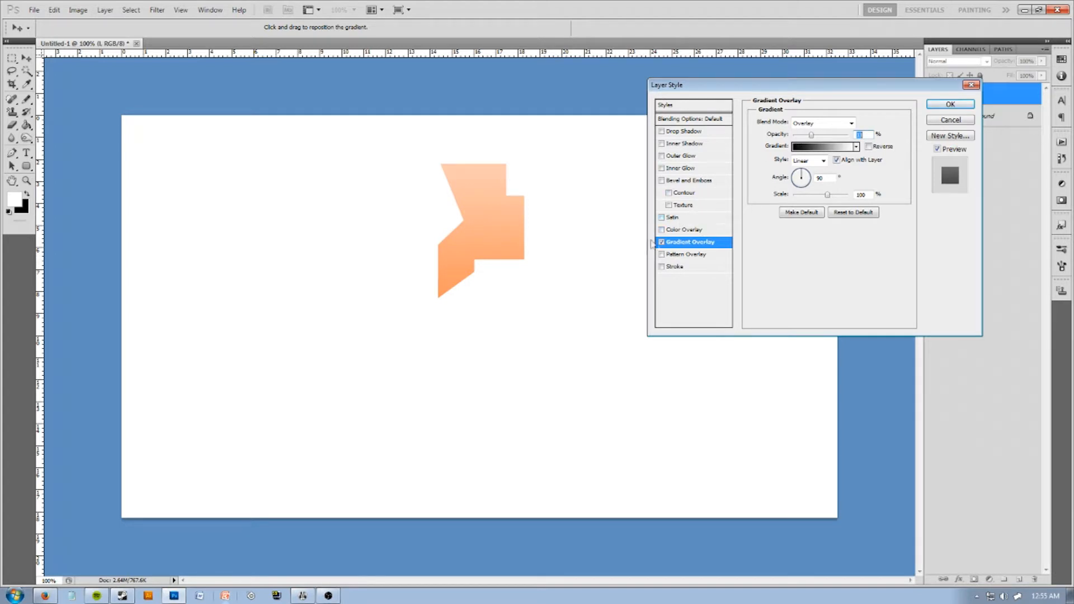
pyautogui.click(661, 266)
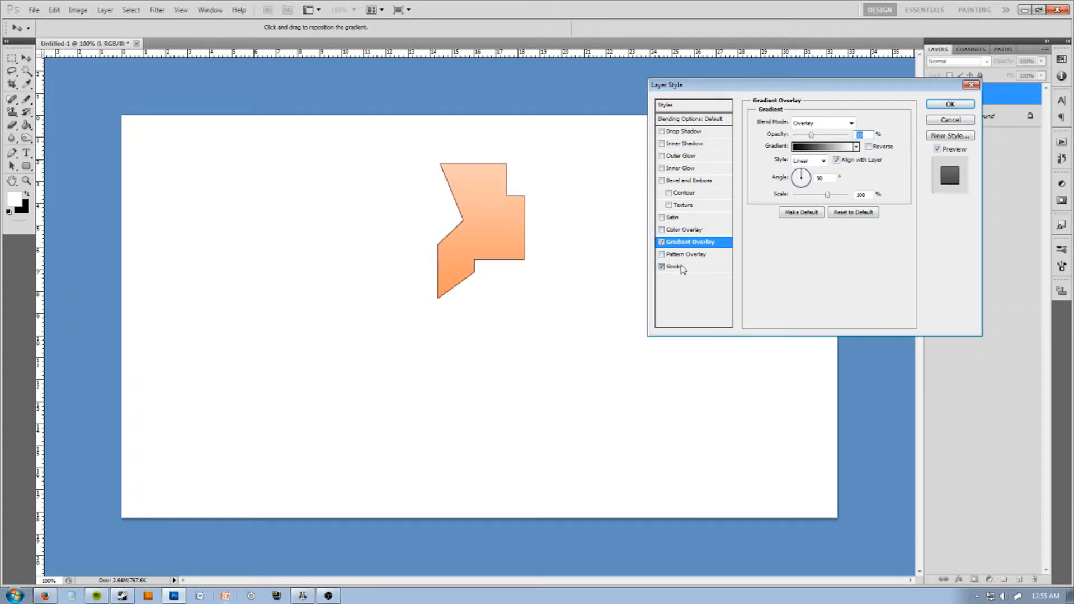
pyautogui.click(674, 267)
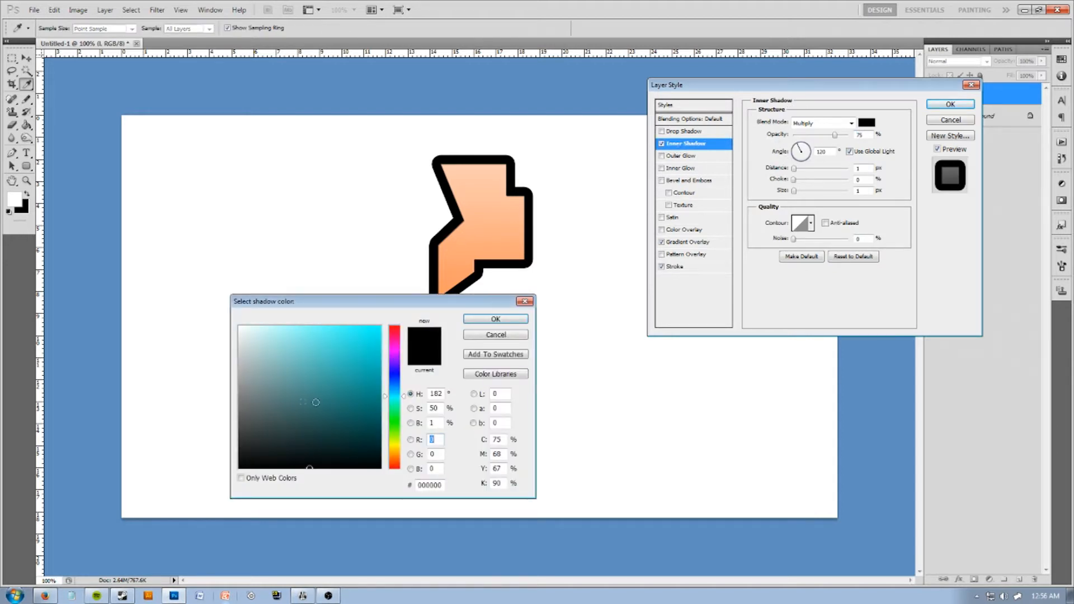
pyautogui.click(494, 319)
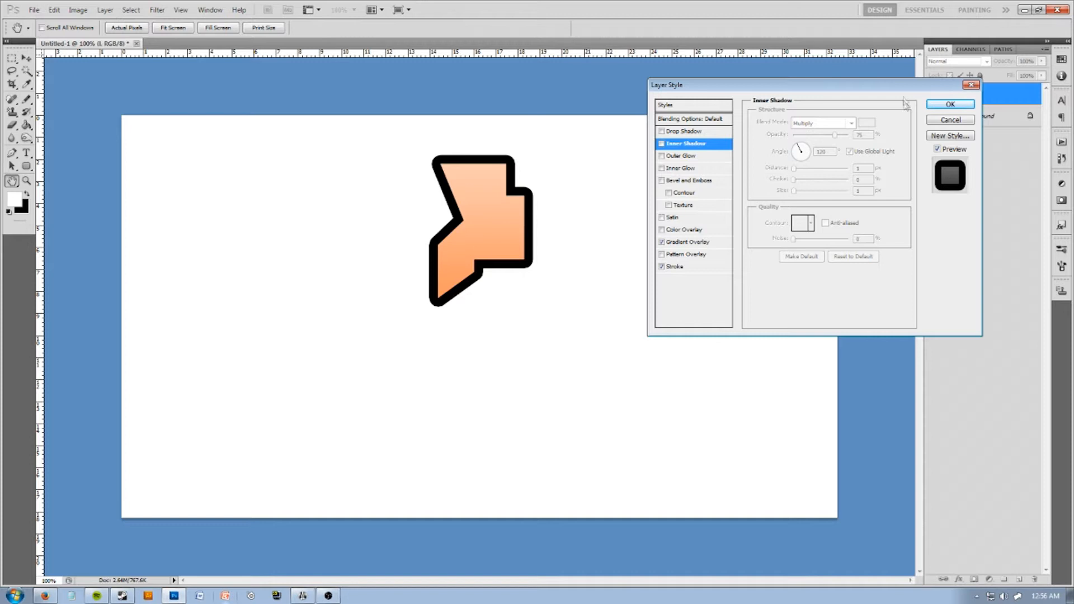
pyautogui.click(949, 104)
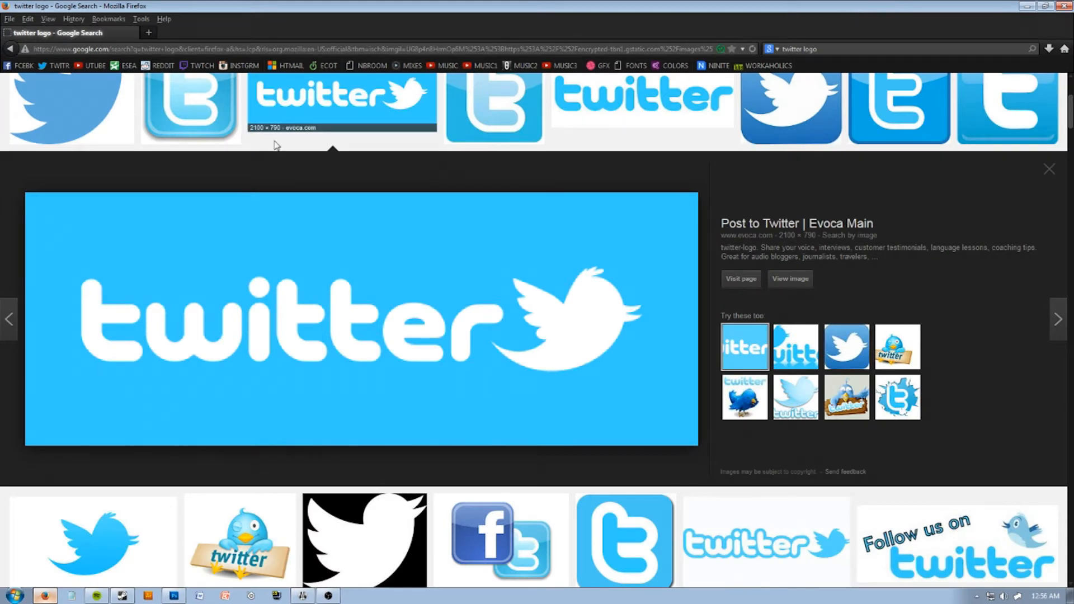
# Search Google for texture in a new tab and copy a dark grunge texture image
pyautogui.click(147, 32)
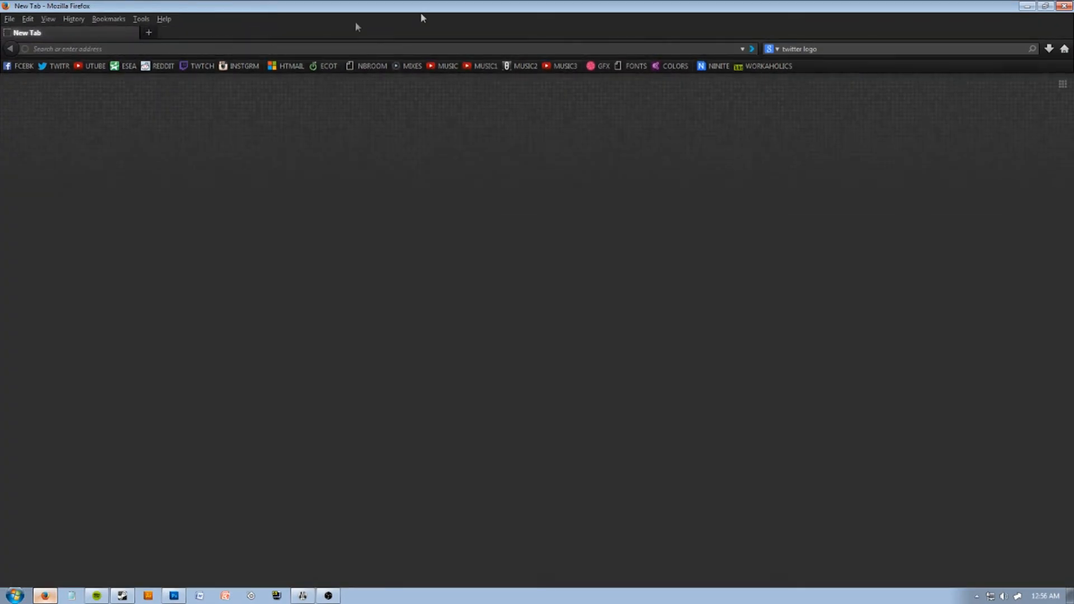
pyautogui.write('tw')
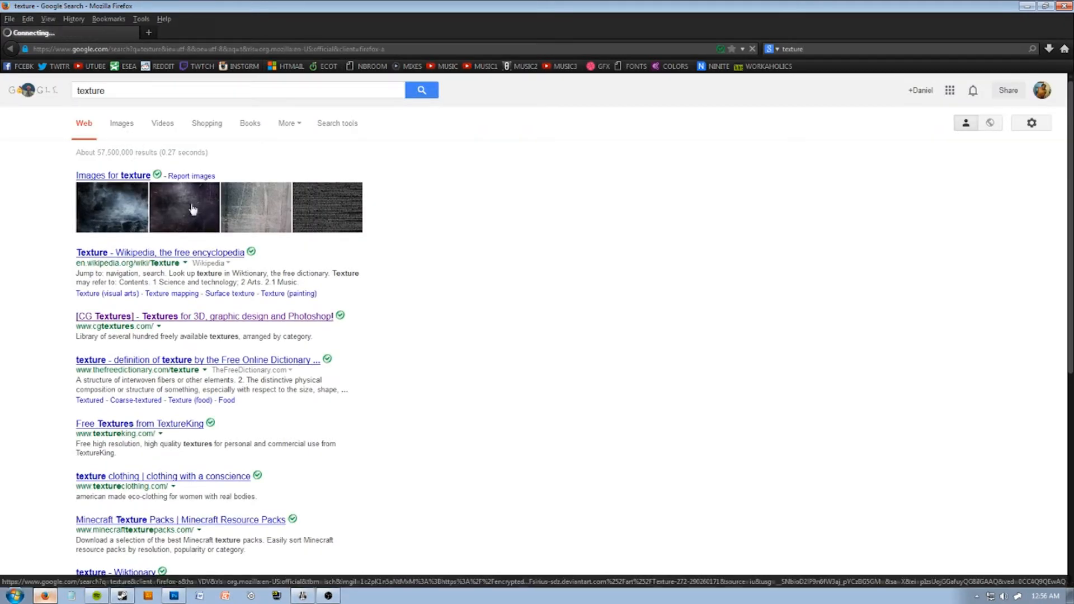
pyautogui.rightClick(361, 320)
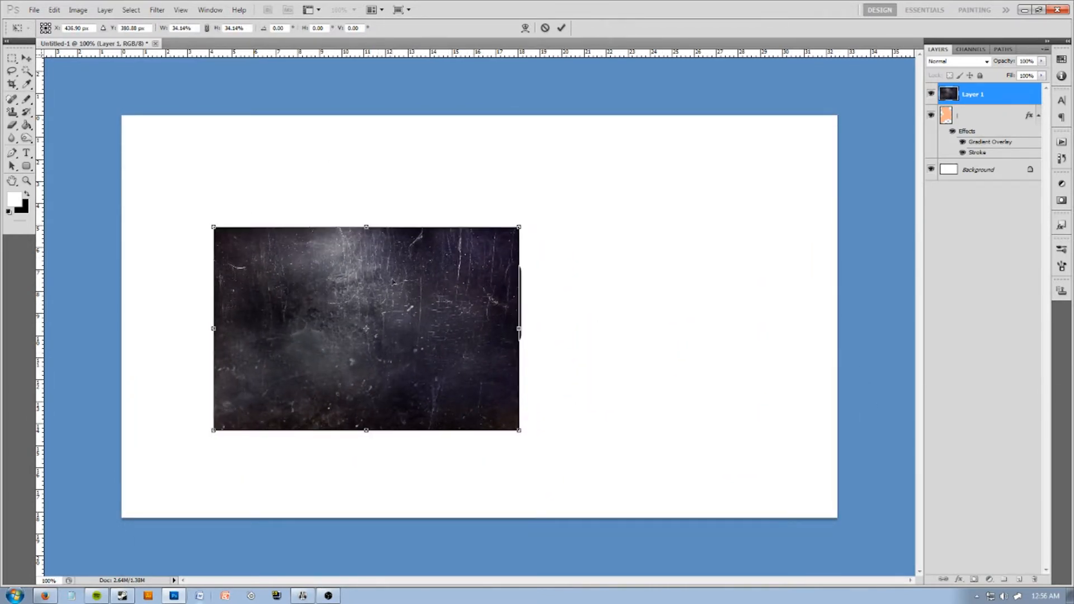
# Paste the texture as a layer, move it over the shape and try a blend mode
pyautogui.click(957, 60)
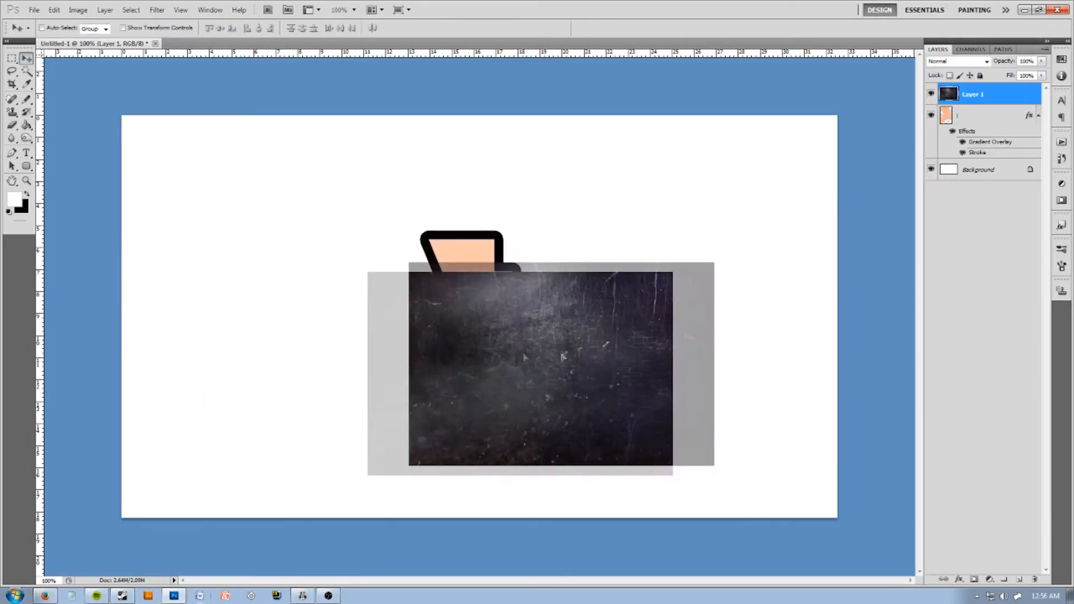
pyautogui.moveTo(539, 368); pyautogui.dragTo(583, 257)
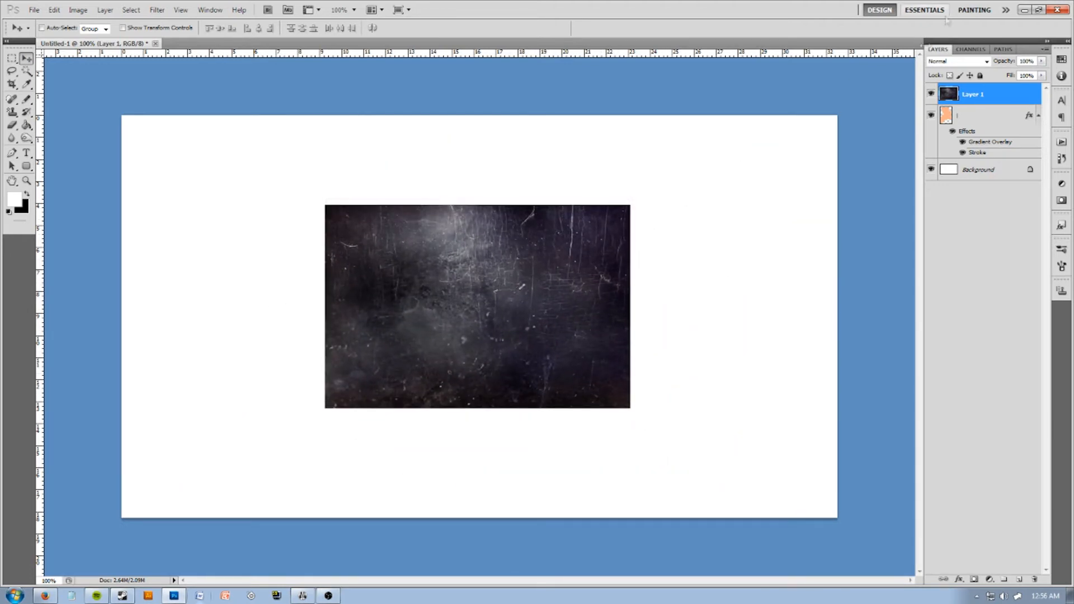
pyautogui.click(959, 60)
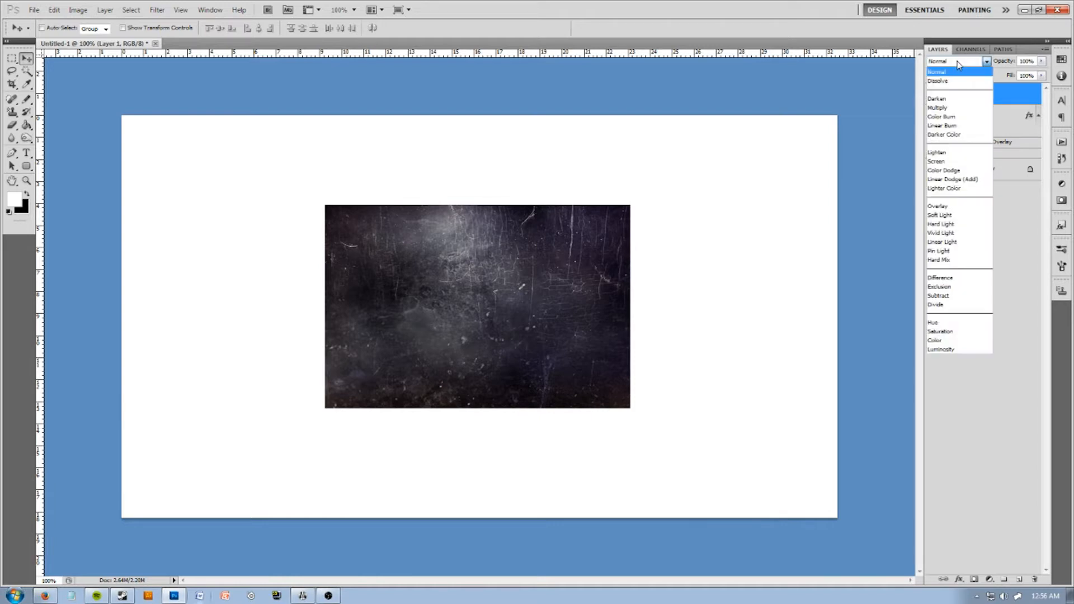
pyautogui.click(937, 72)
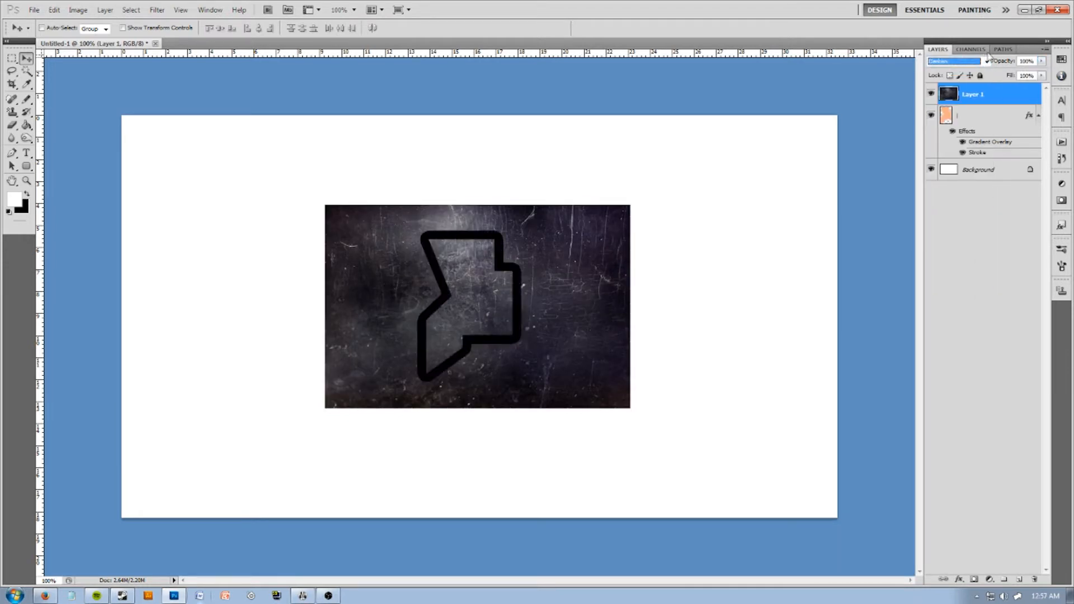
# Try further darkening and lightening blend modes on the texture, then hide its layer
pyautogui.click(952, 61)
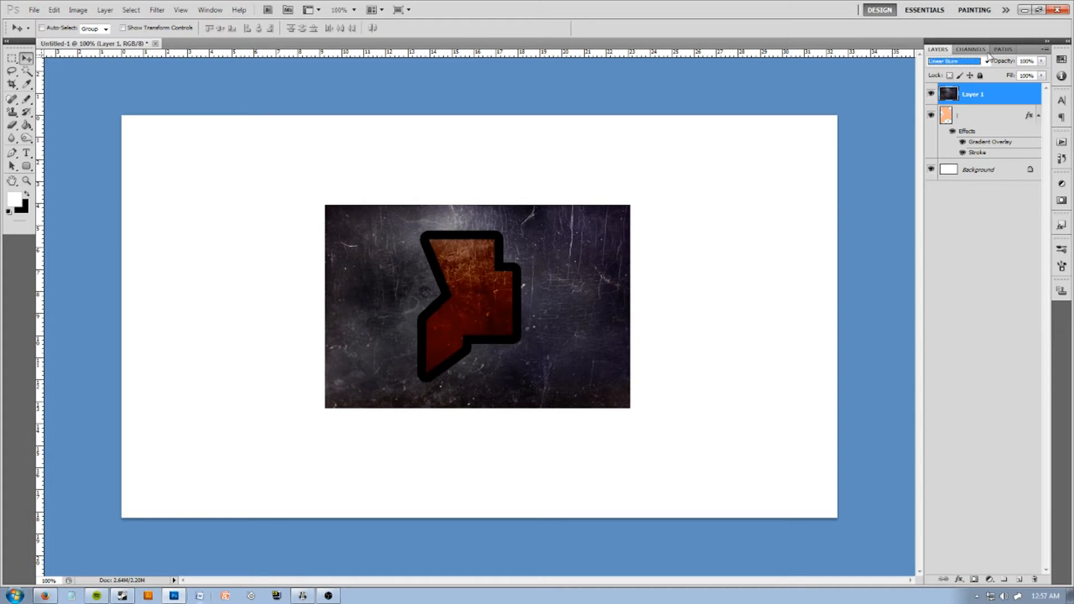
pyautogui.click(953, 60)
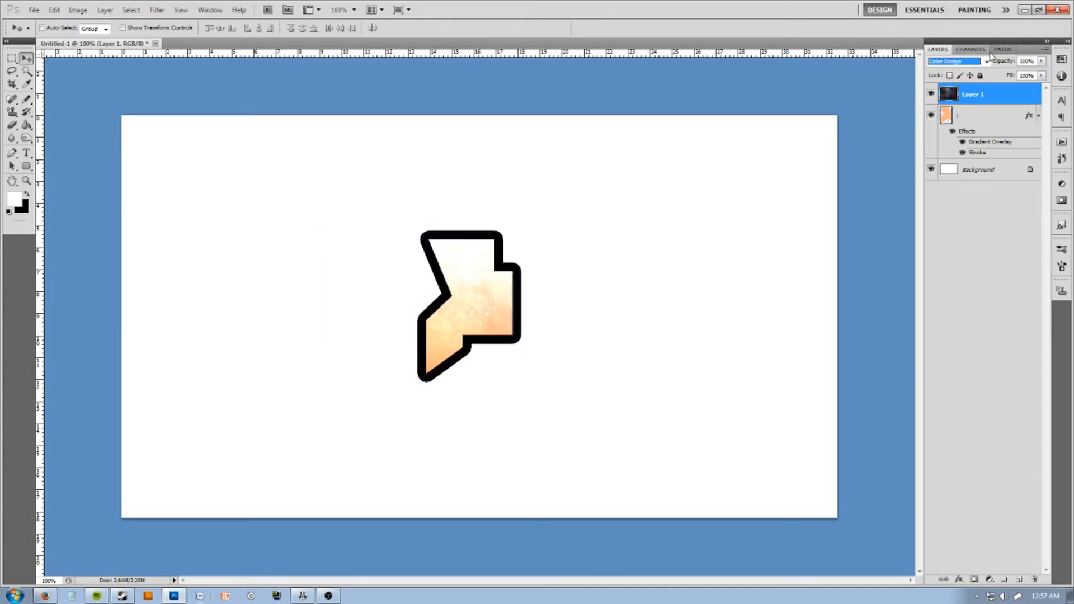
pyautogui.click(954, 60)
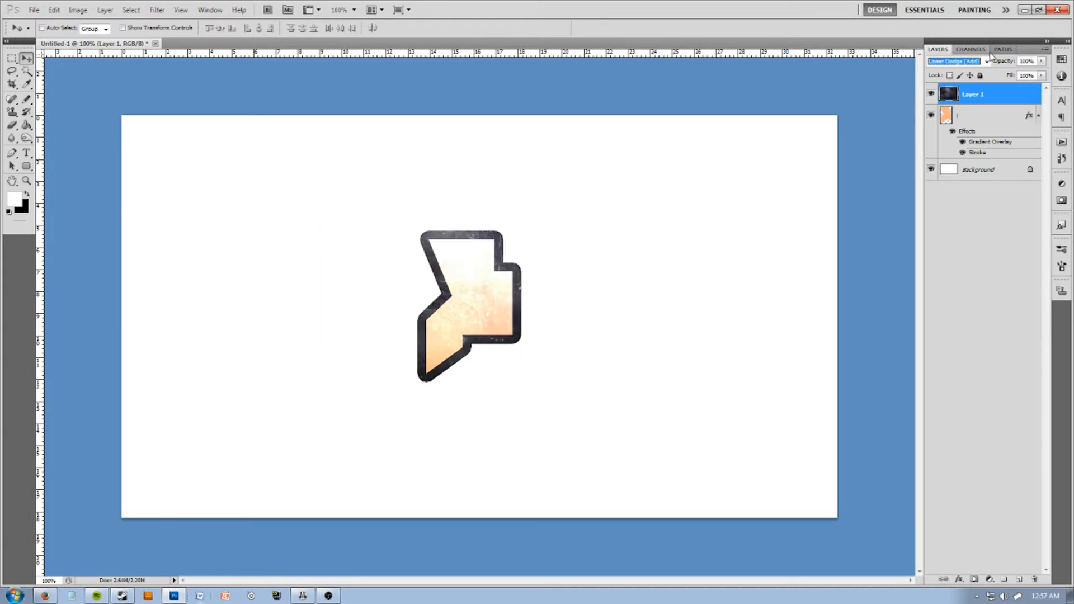
pyautogui.click(954, 60)
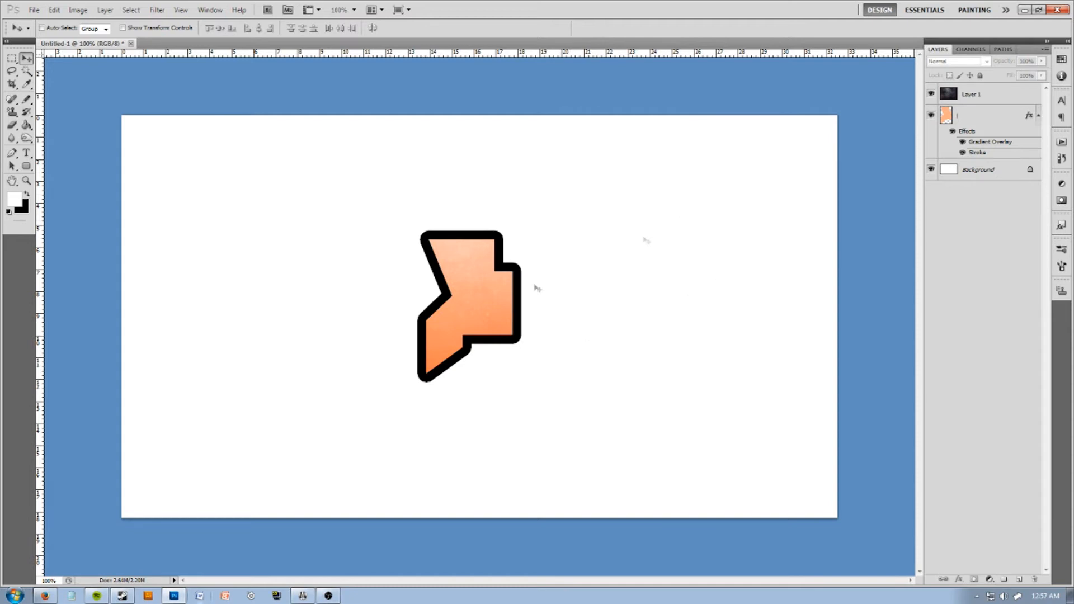
# Fill the Background layer dark blue and load the polygon shape as a selection
pyautogui.click(978, 169)
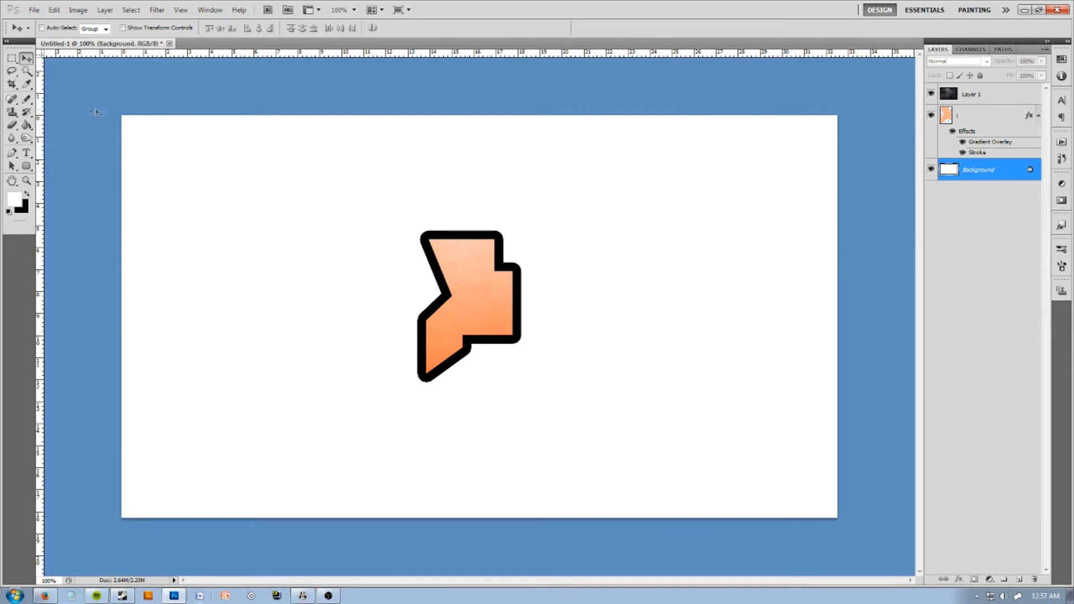
pyautogui.click(12, 198)
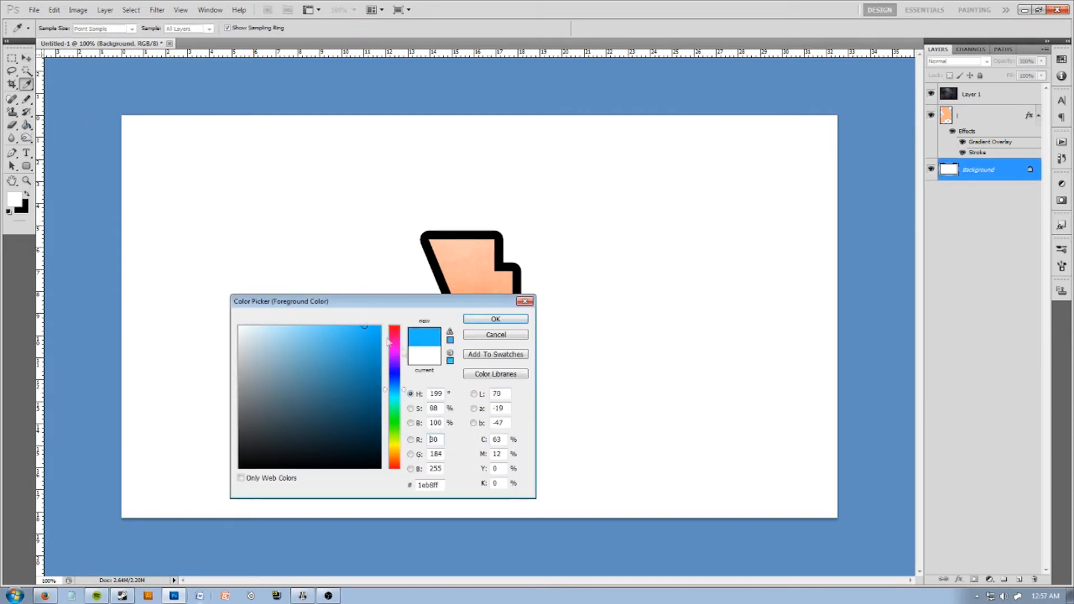
pyautogui.click(494, 319)
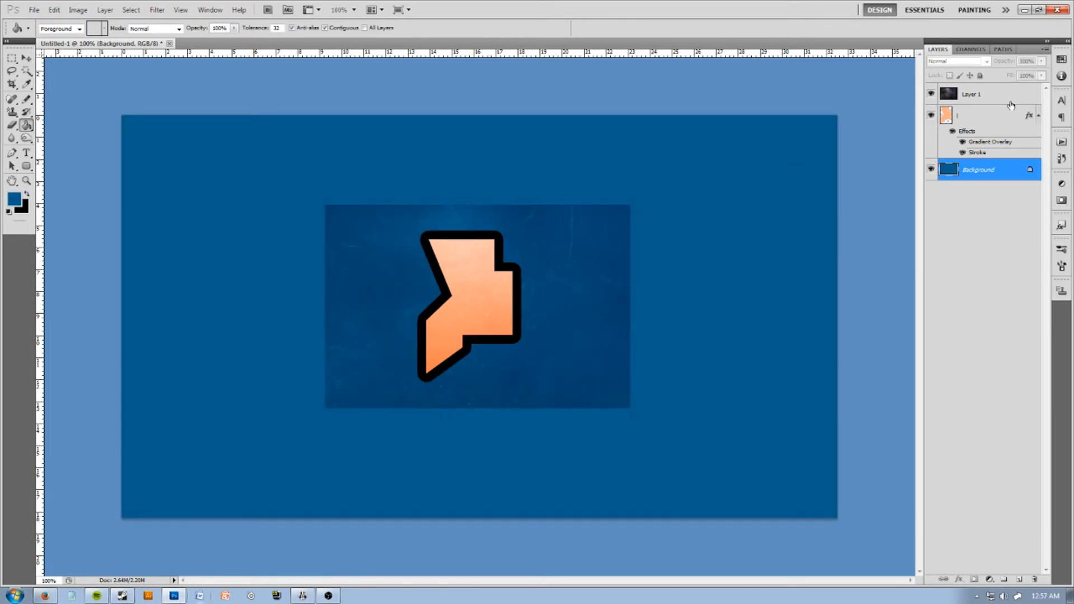
pyautogui.click(987, 114)
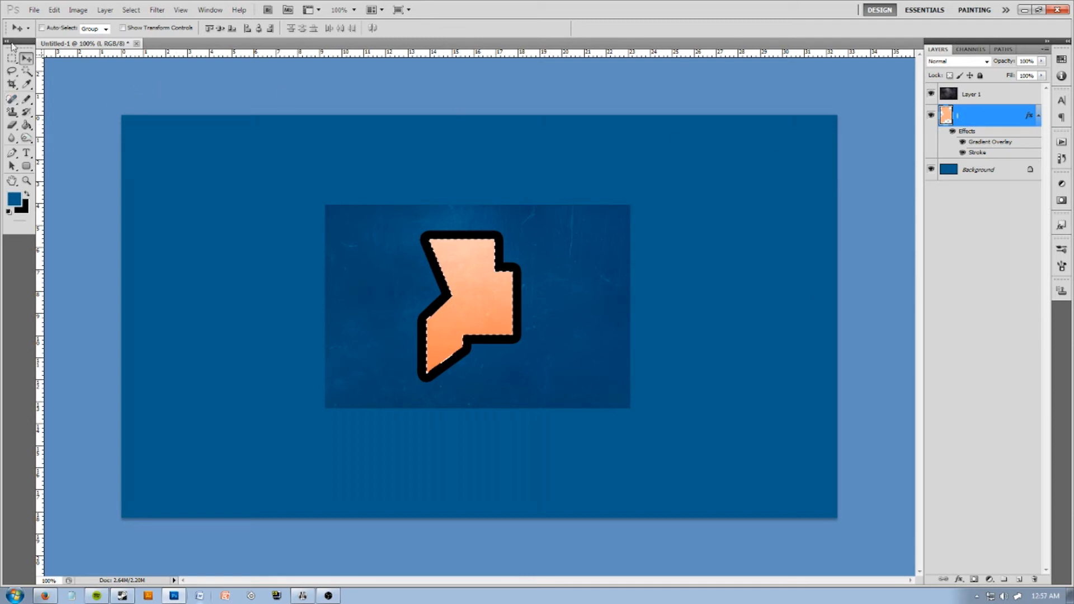
# Bring up the selection context menu over the polygon to copy the texture into it
pyautogui.rightClick(468, 252)
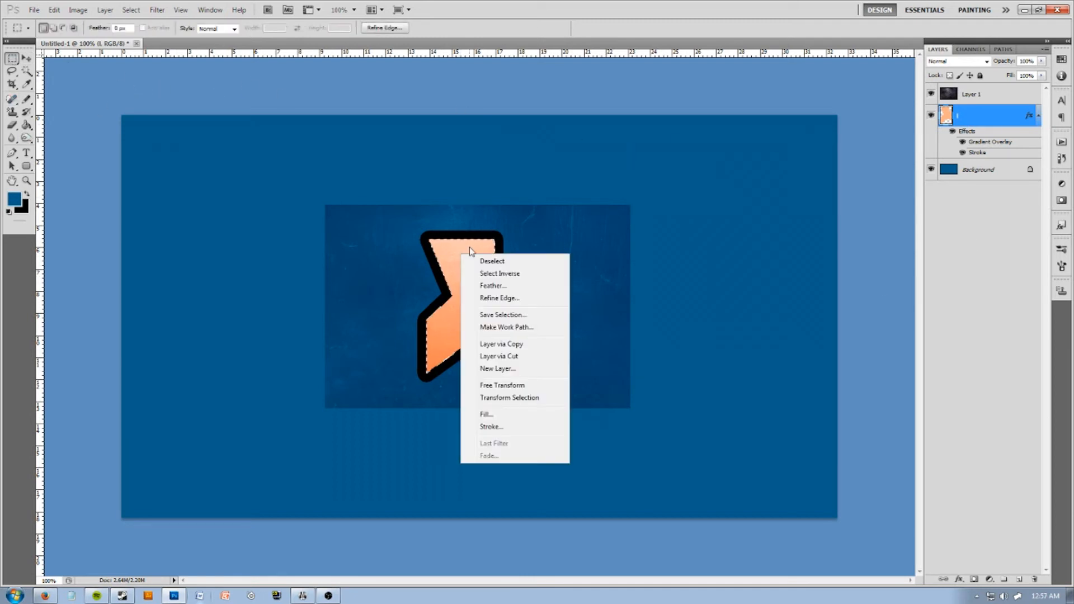
pyautogui.moveTo(492, 344)
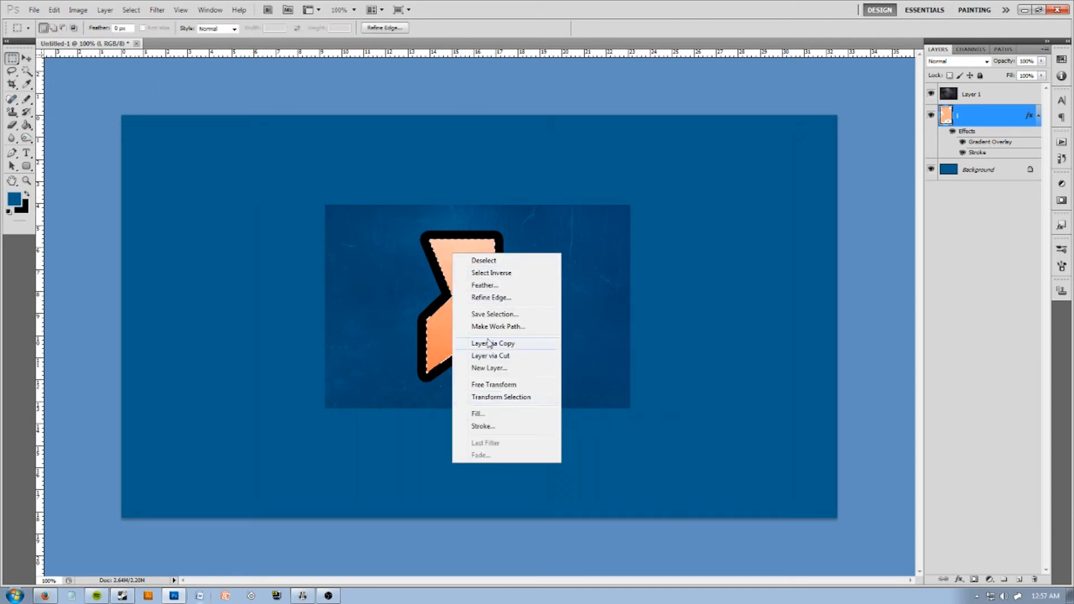
pyautogui.moveTo(504, 285)
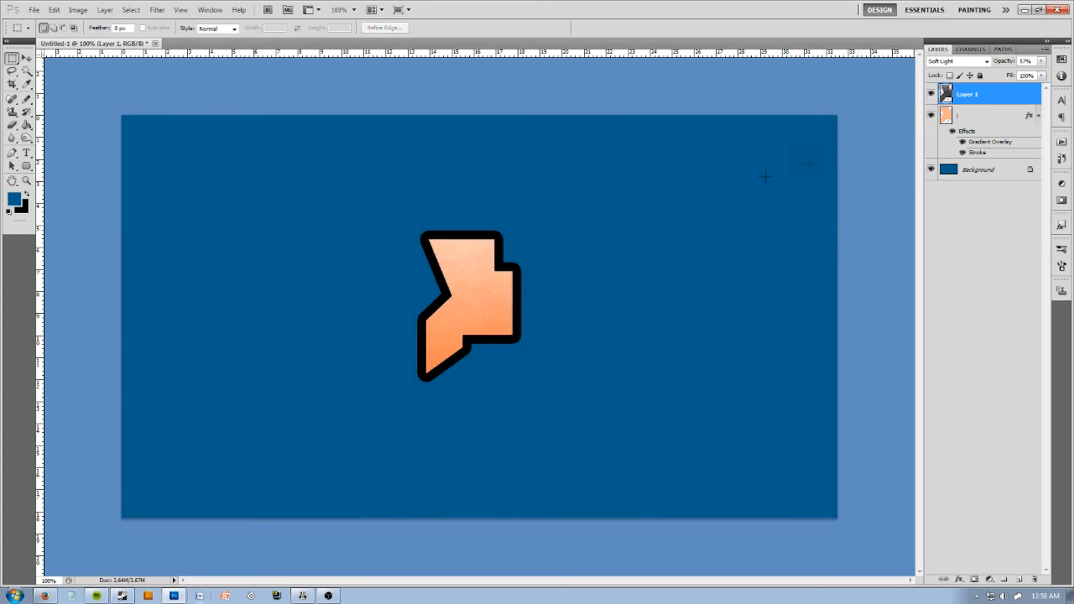
pyautogui.moveTo(521, 237)
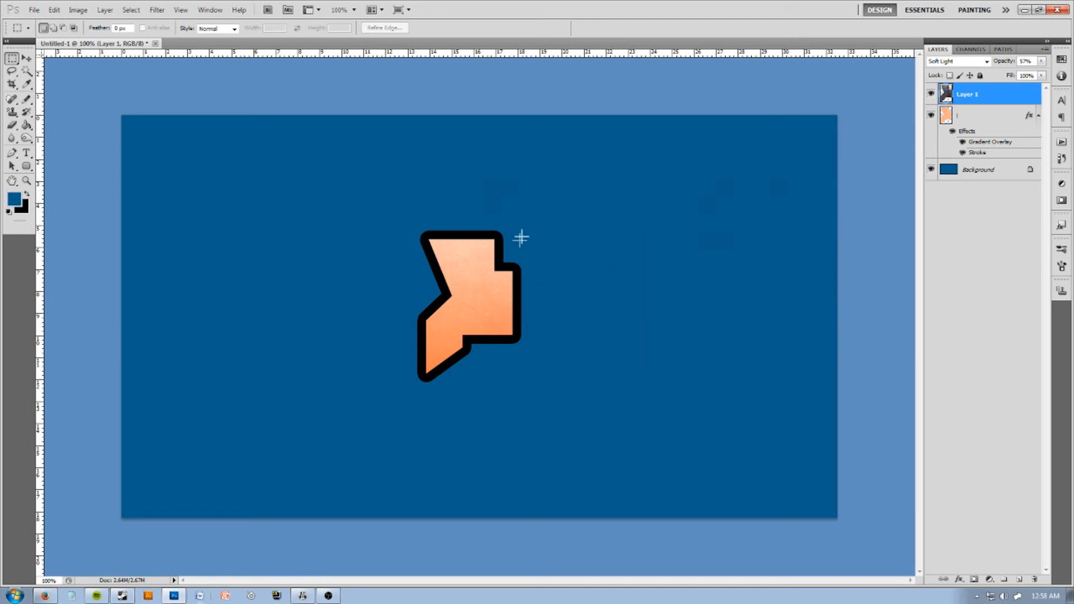
pyautogui.moveTo(658, 246)
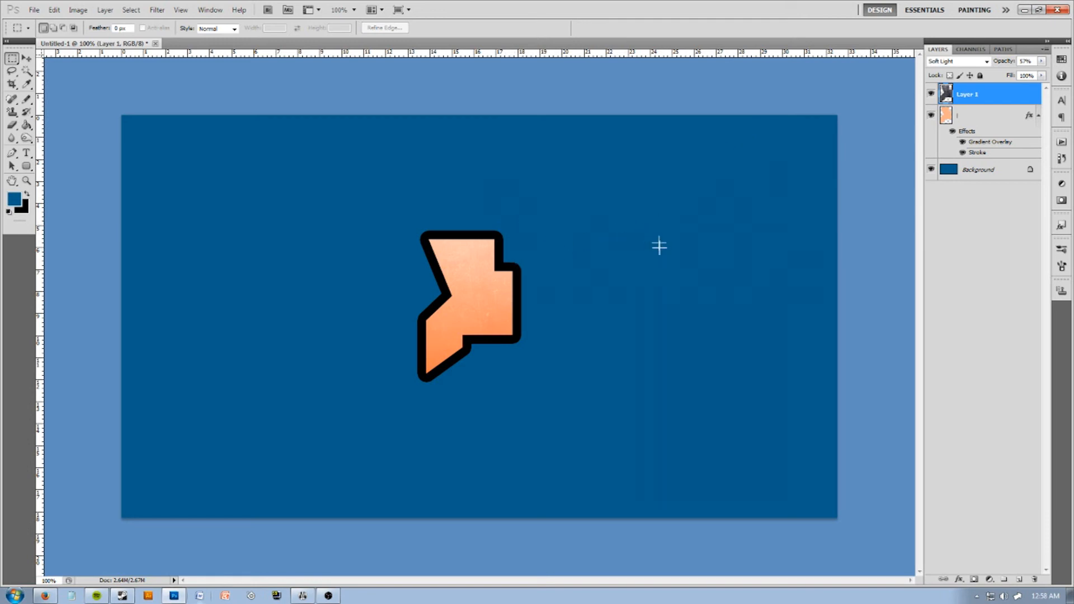